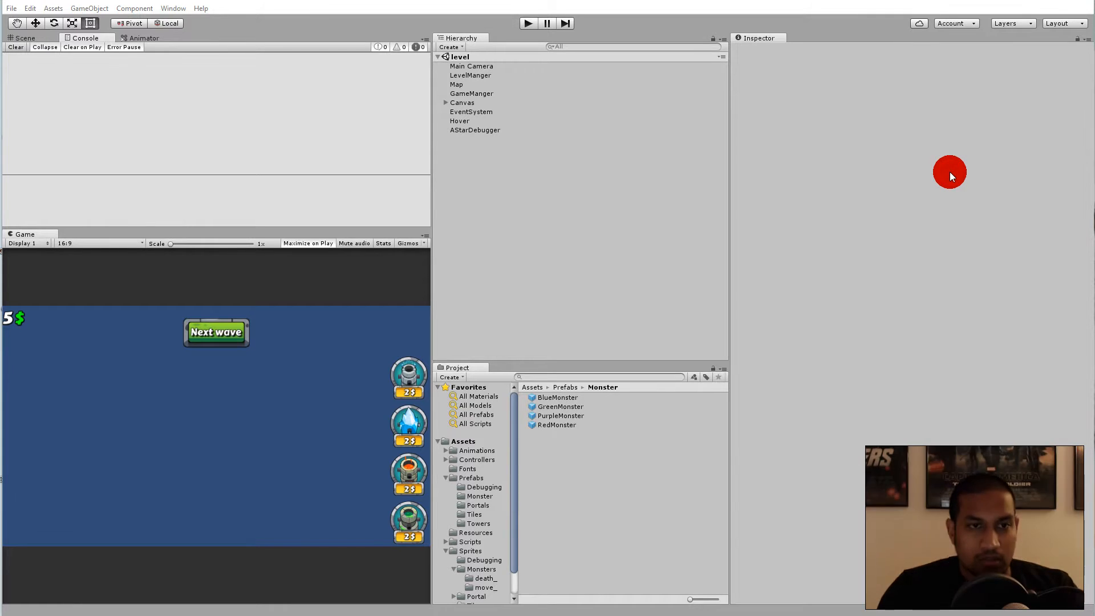
mouse_move(883, 234)
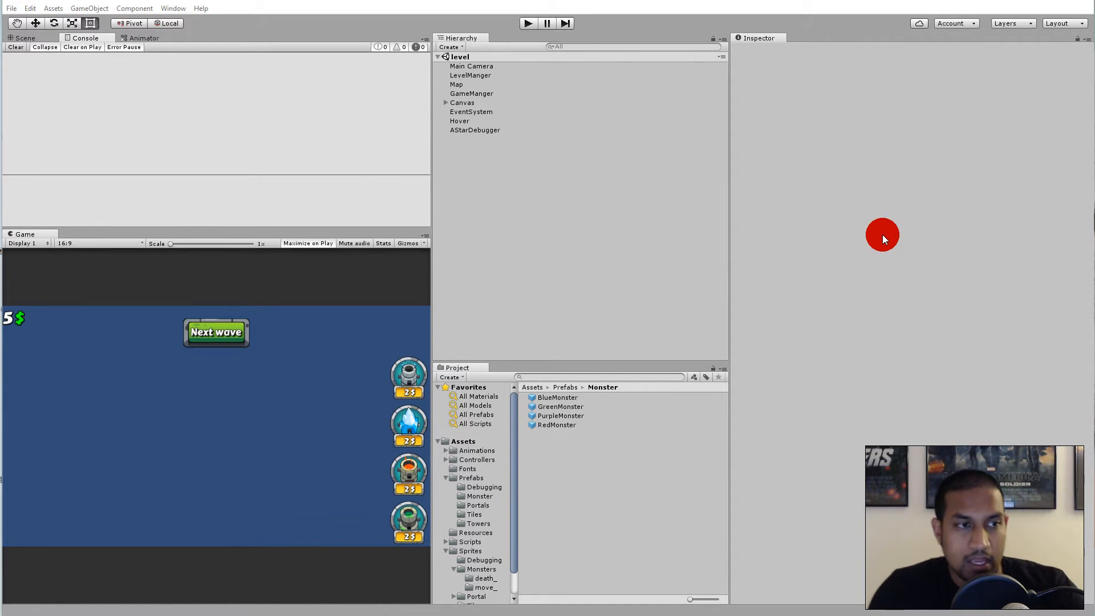
mouse_move(848, 217)
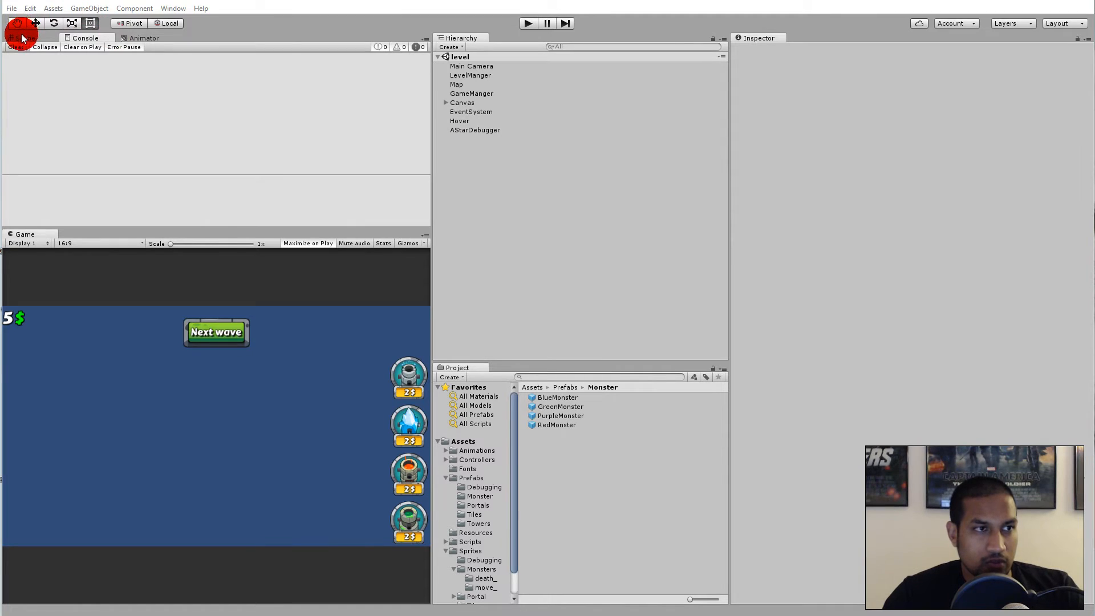
Step: Show the Scene view, play the level to watch a monster spawn at the portal, then stop
left_click(24, 38)
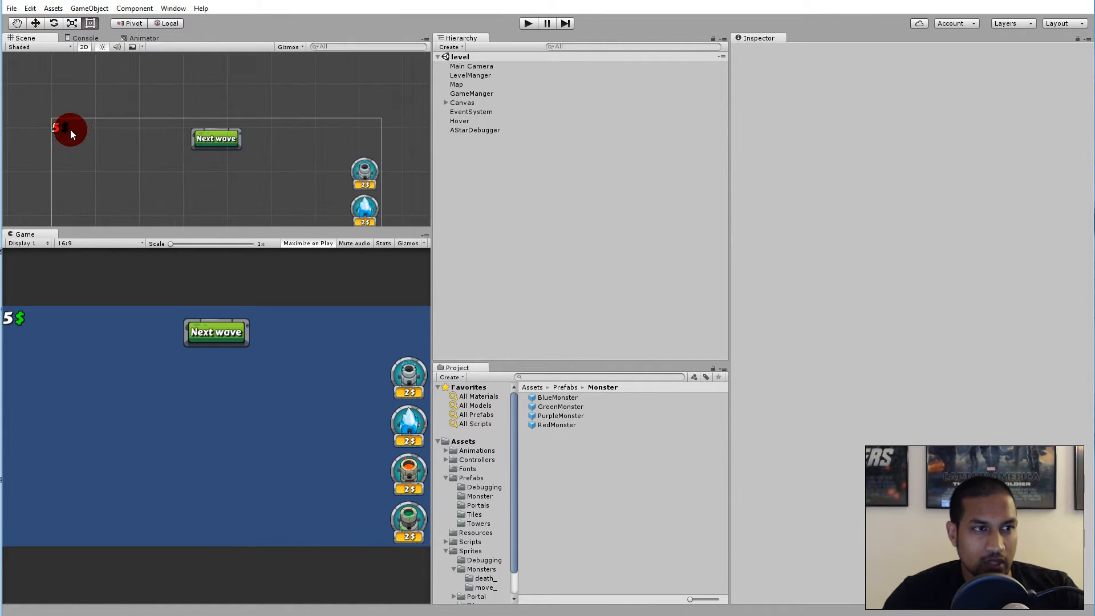
left_click(478, 120)
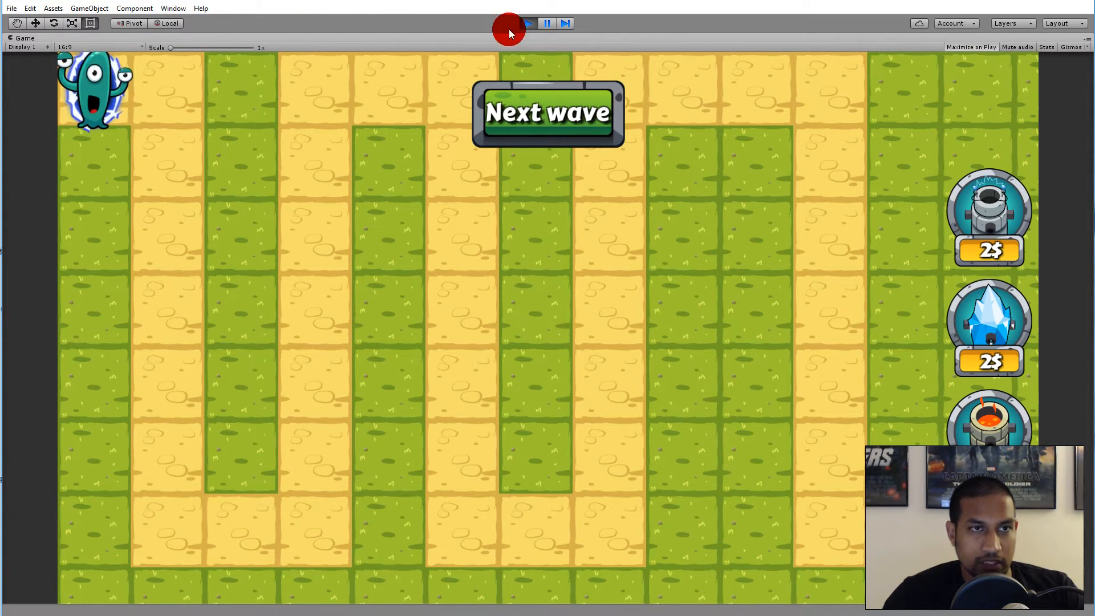
left_click(528, 23)
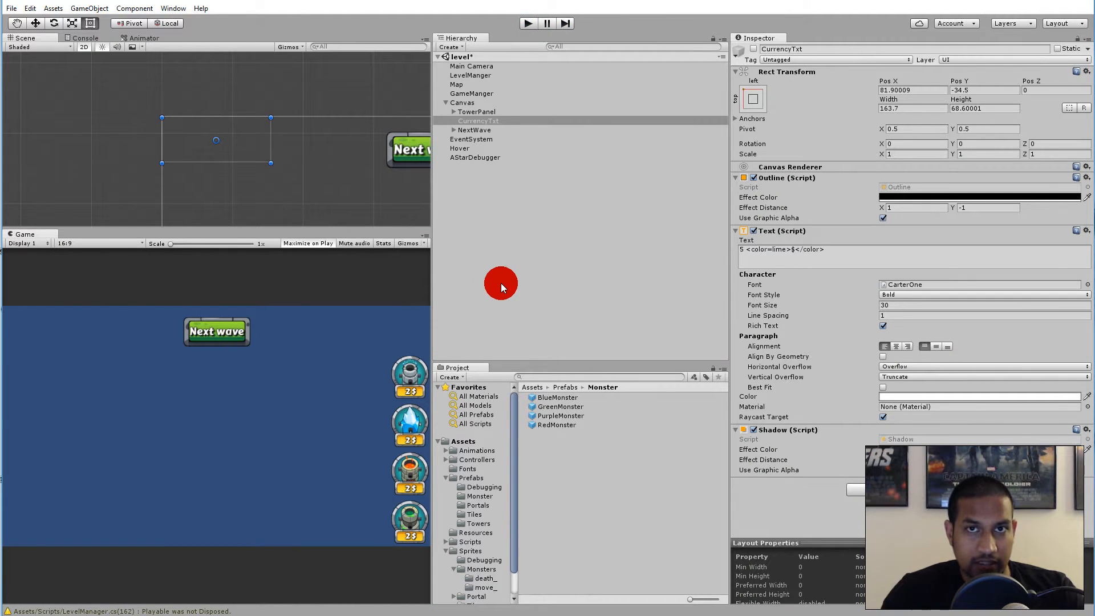
mouse_move(496, 541)
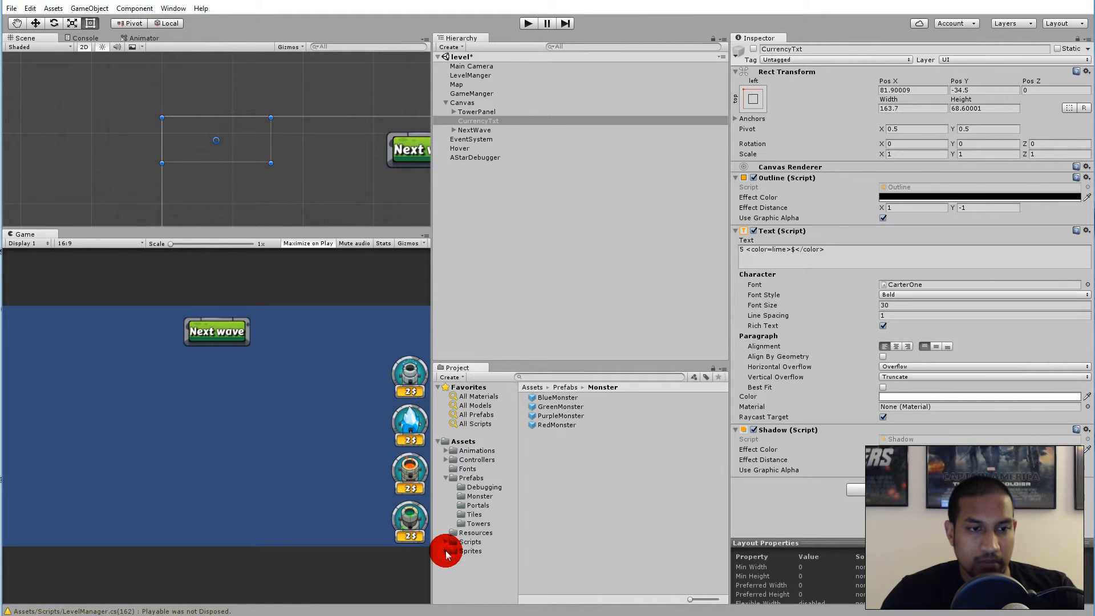
Step: Open the Monster script from Assets > Scripts in Visual Studio
left_click(471, 540)
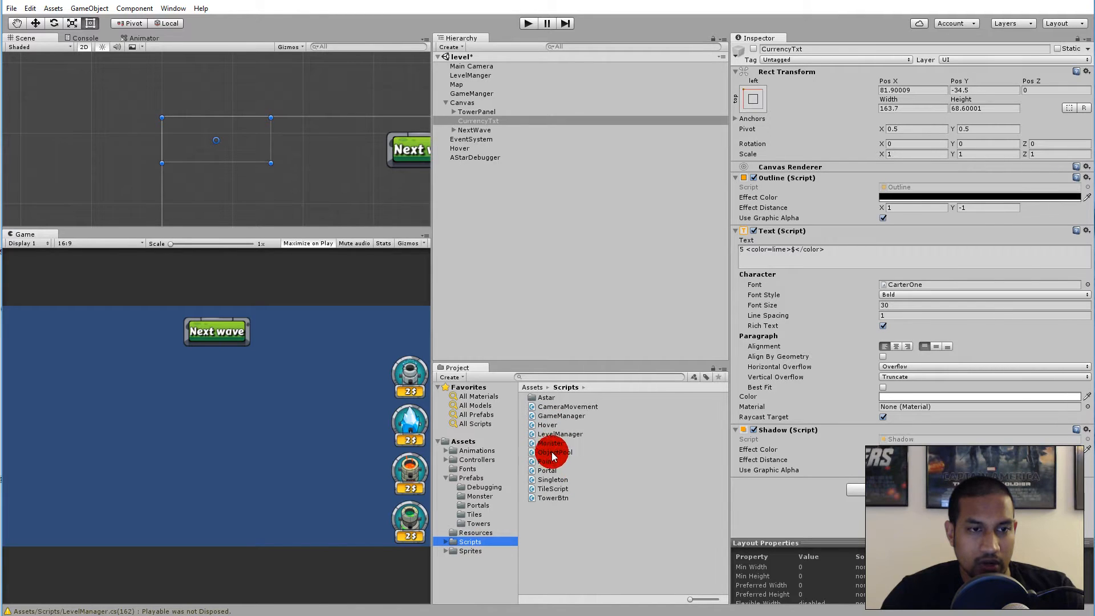
double_click(550, 442)
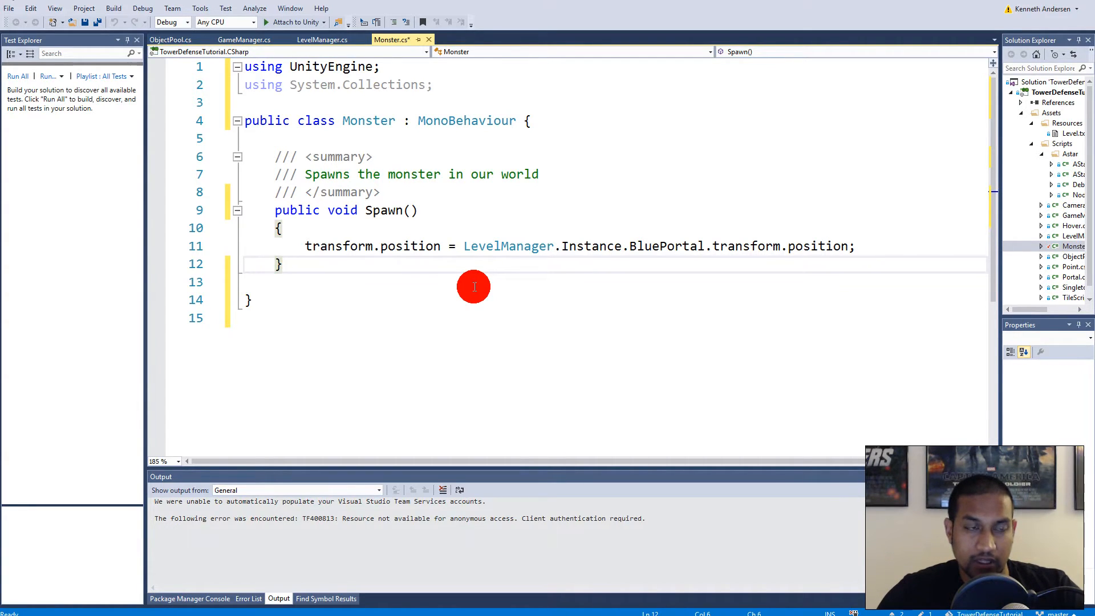
Step: Write public IEnumerator Scale(Vector3 from, Vector3 to) with an empty body below Spawn
key("enter")
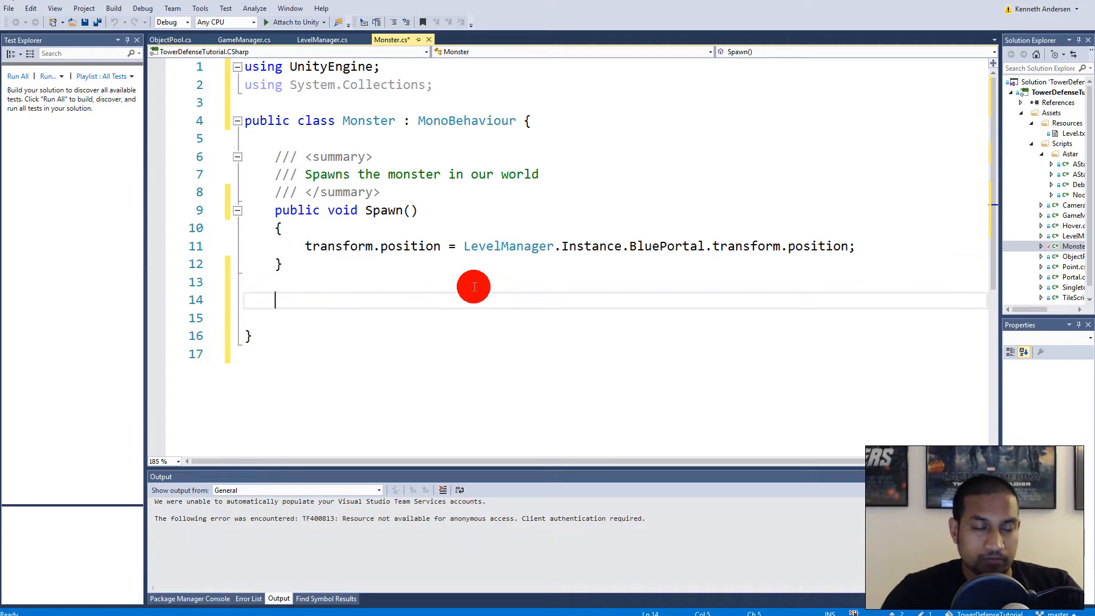
type("pu")
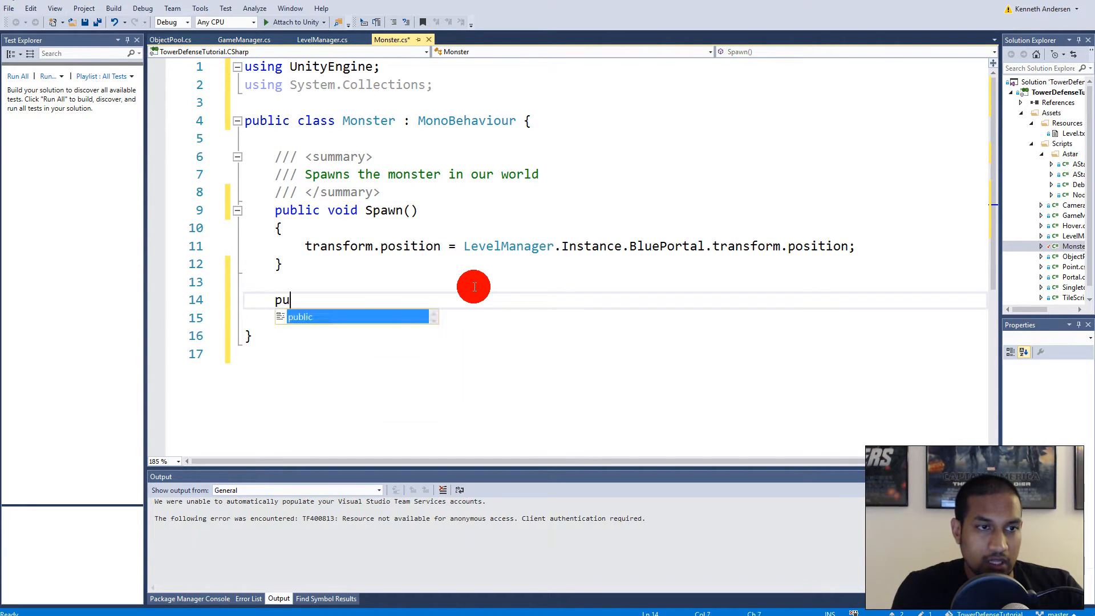
type("blic Ien")
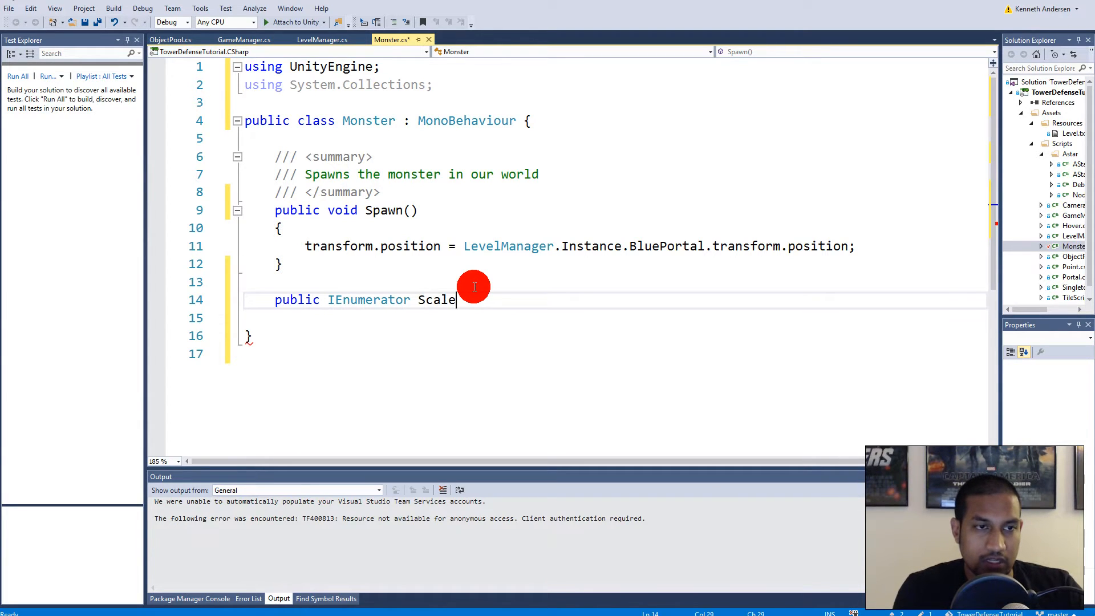
type("(")
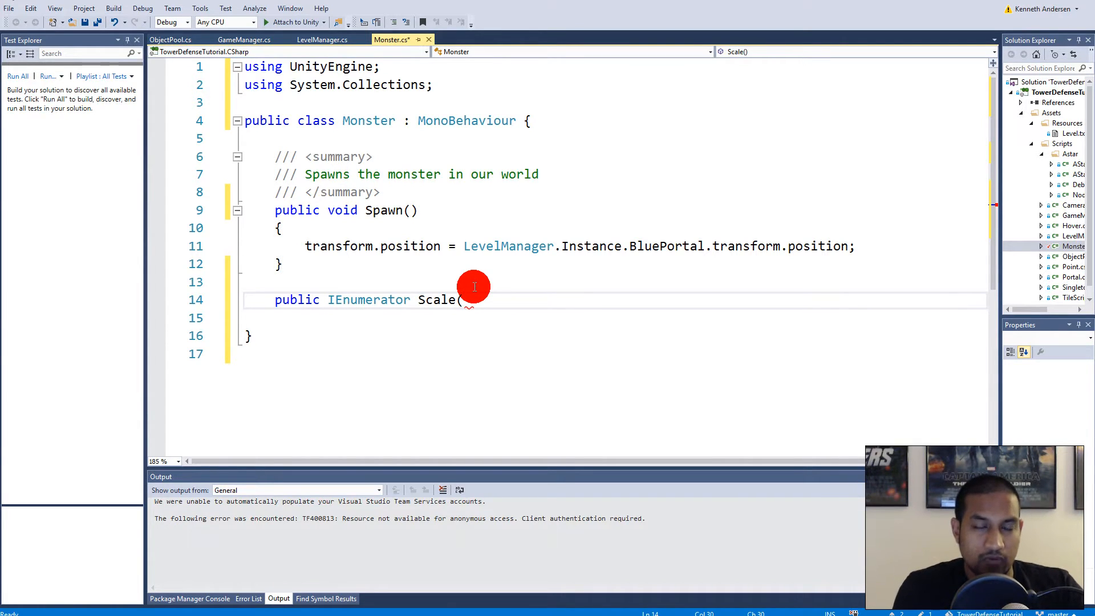
type("Vector3")
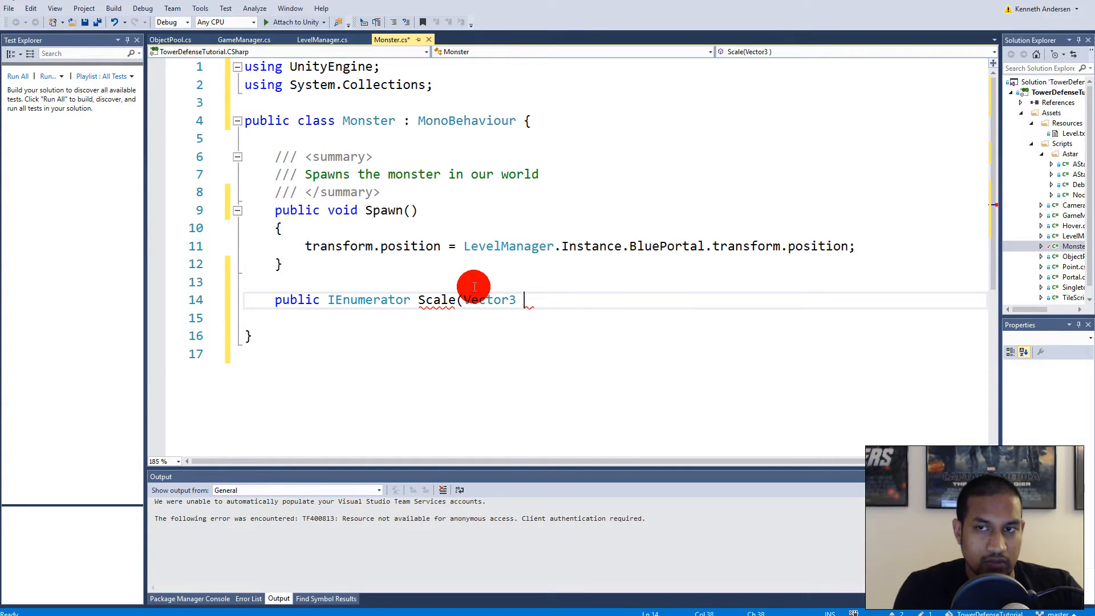
type("from, vector3 to)'")
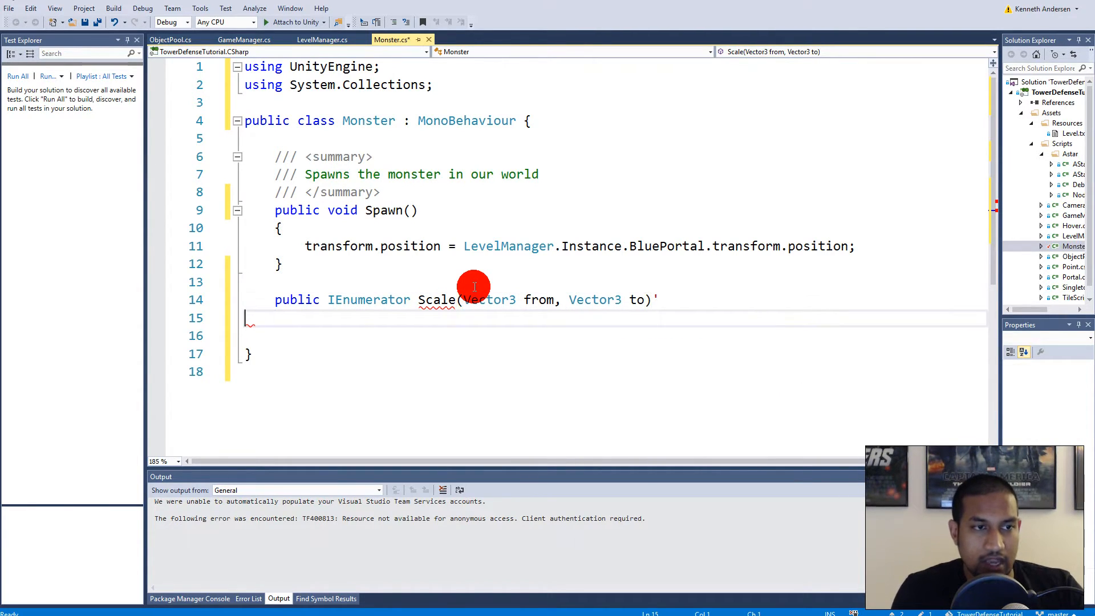
type("{ }")
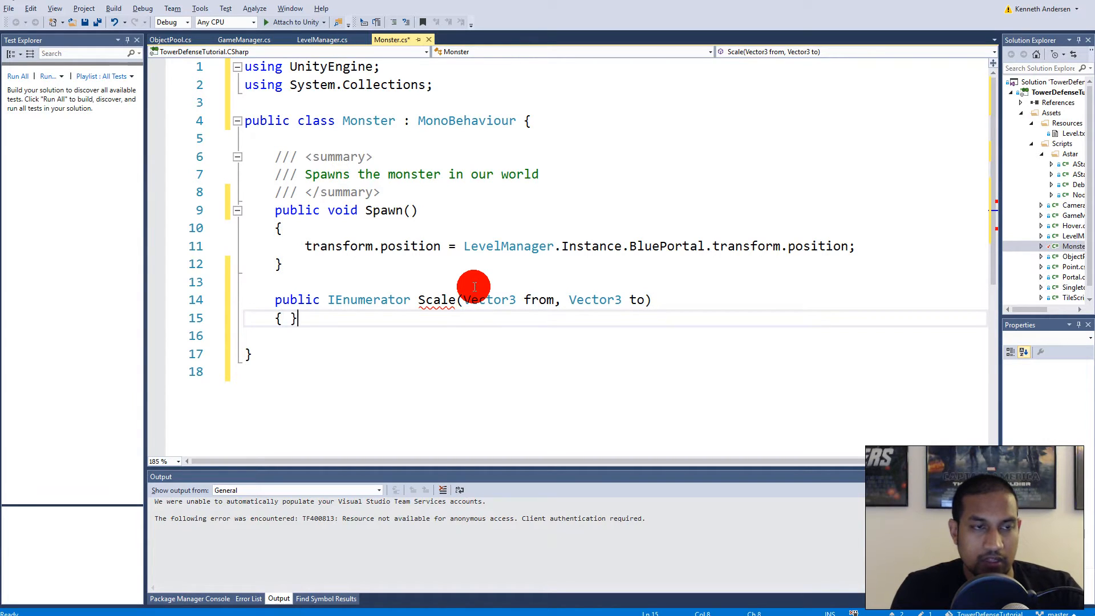
key("enter")
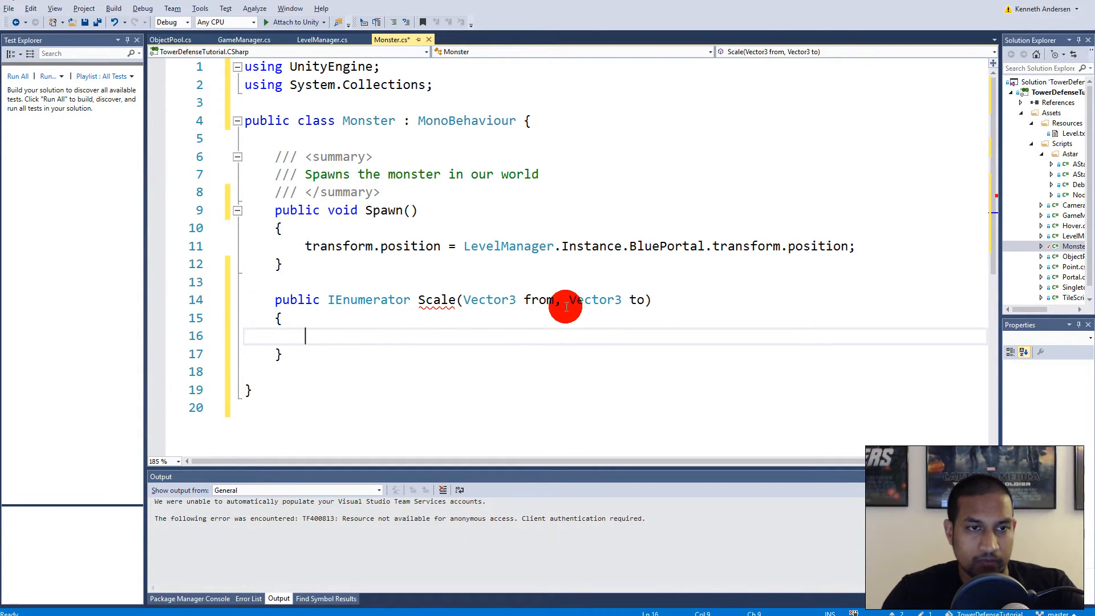
double_click(537, 300)
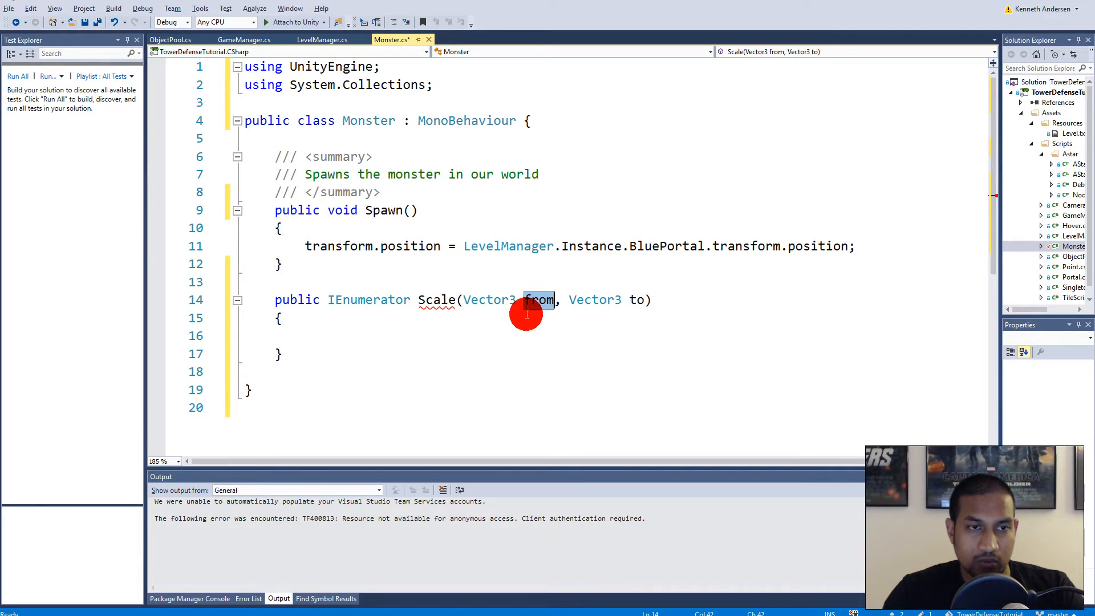
mouse_move(510, 305)
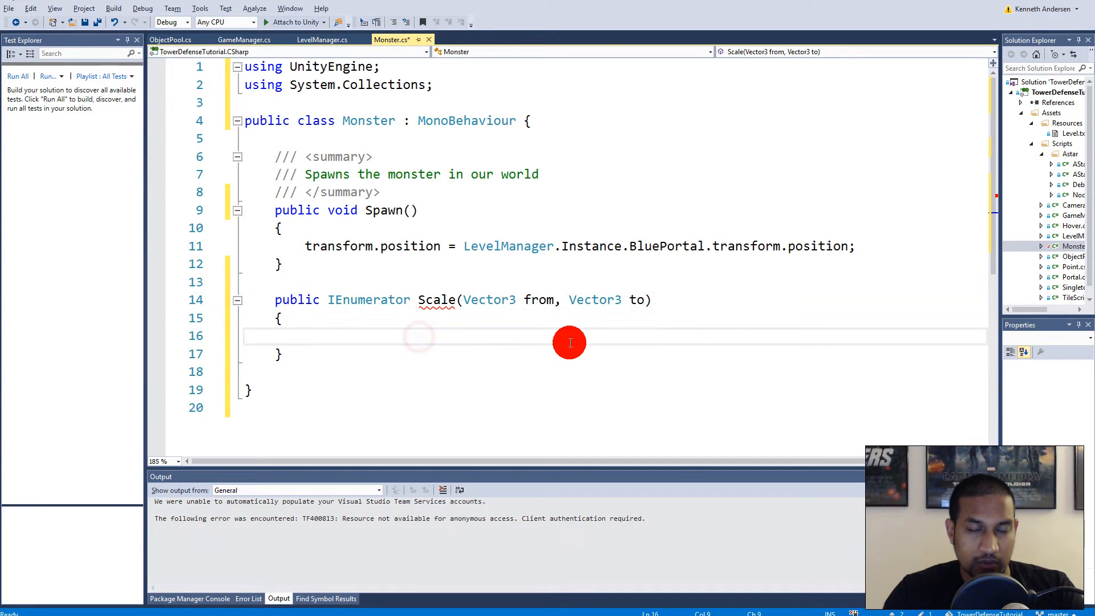
mouse_move(412, 338)
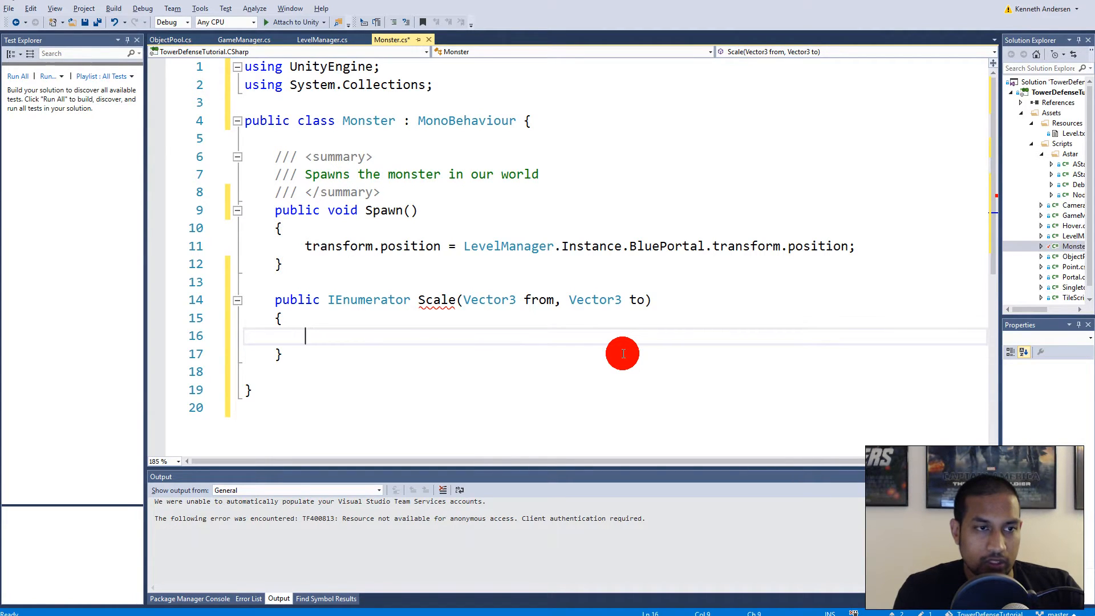
Step: Declare float progress = 0 and a while (progress <= 1) loop inside Scale
type("float prog")
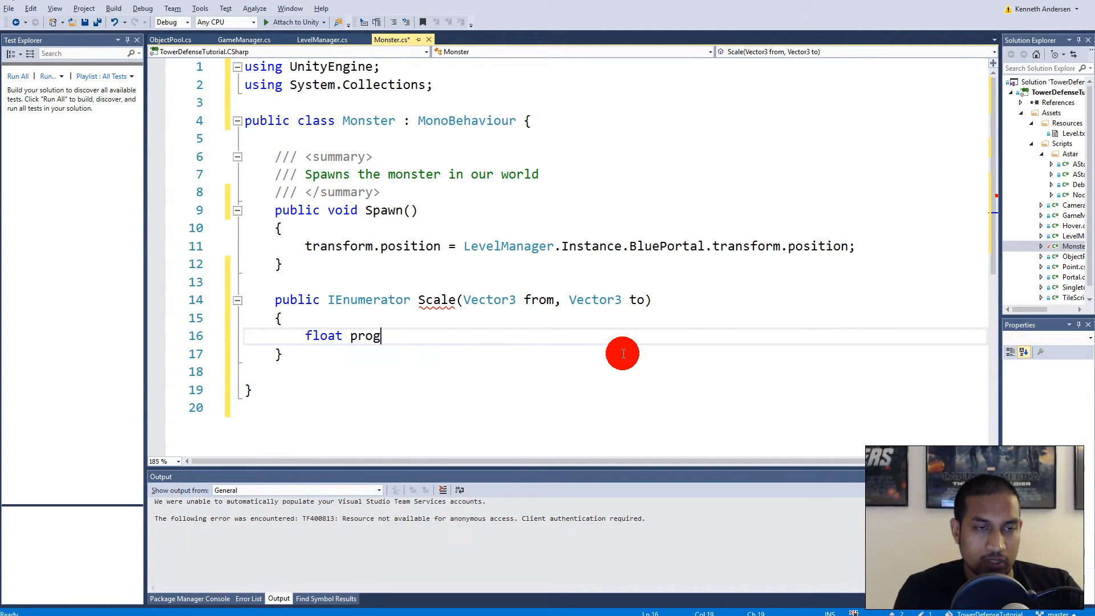
type("ress = 0;")
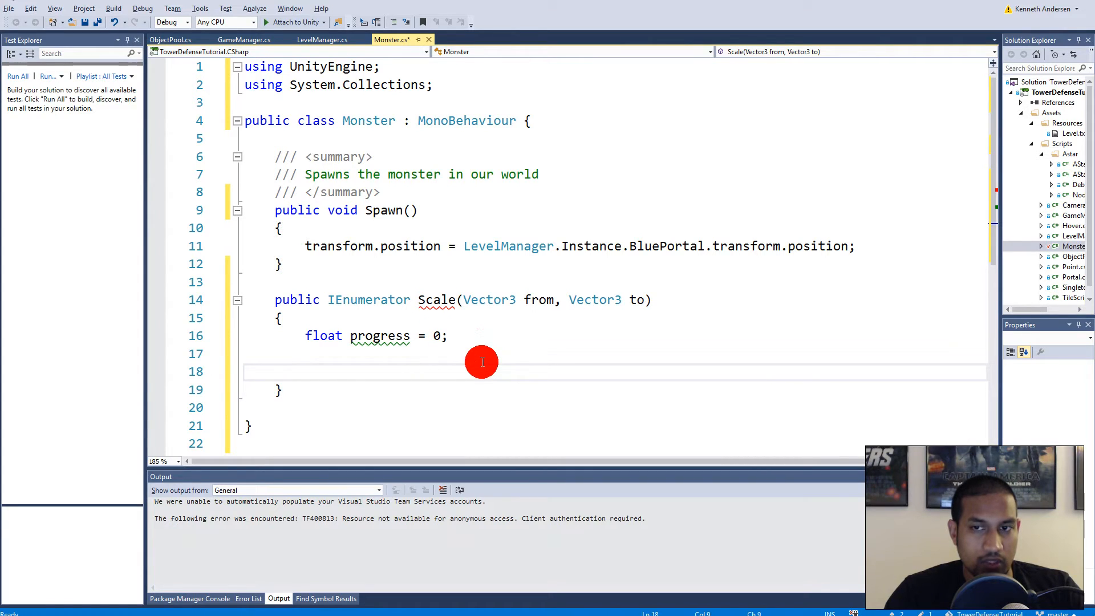
mouse_move(509, 401)
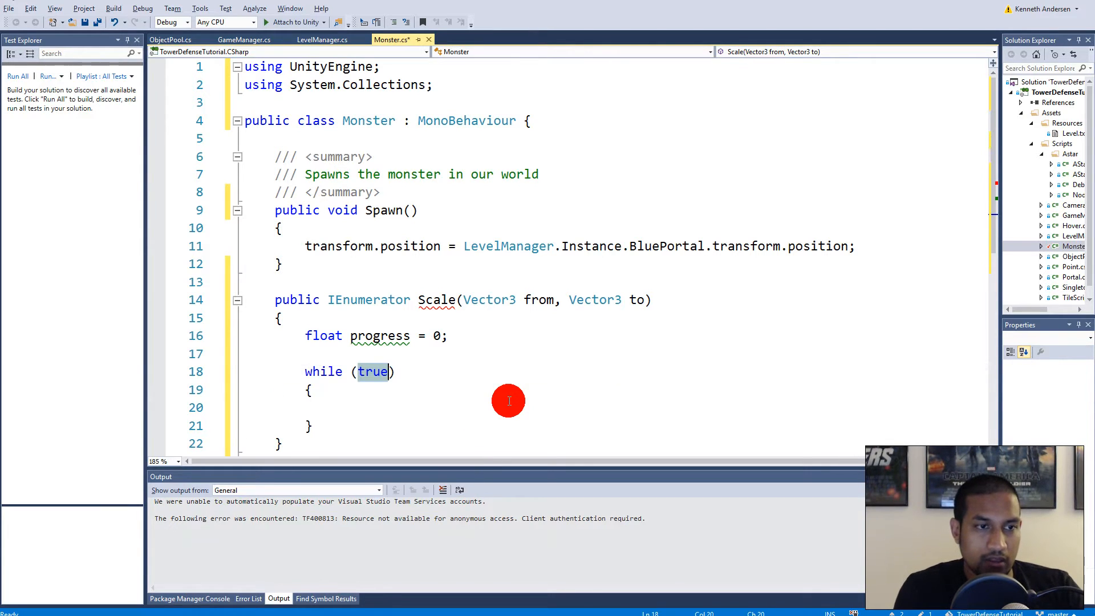
type("progress <")
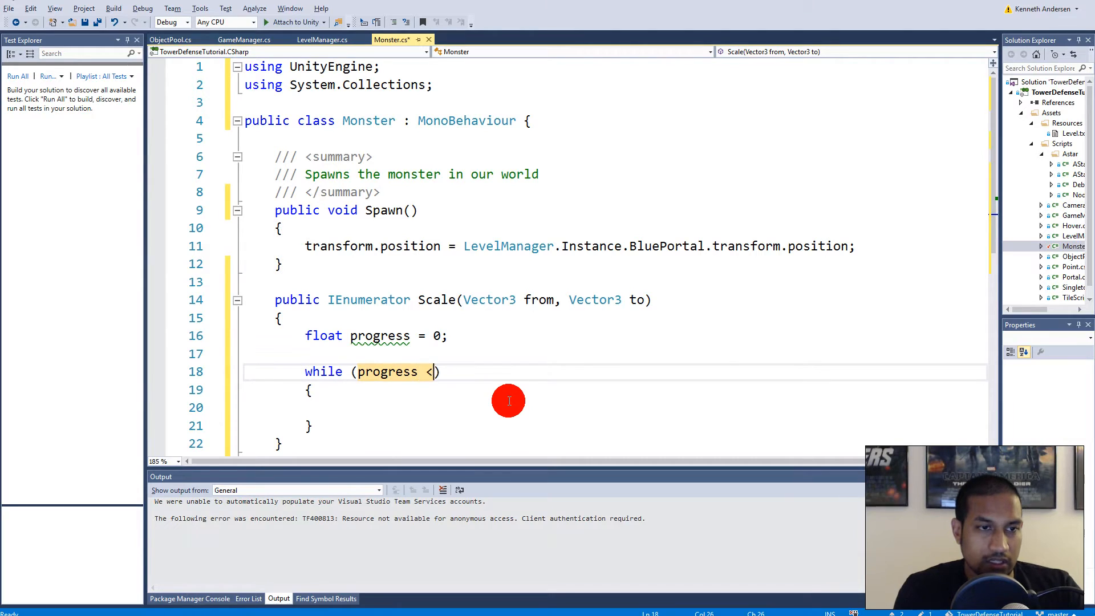
type("= 1")
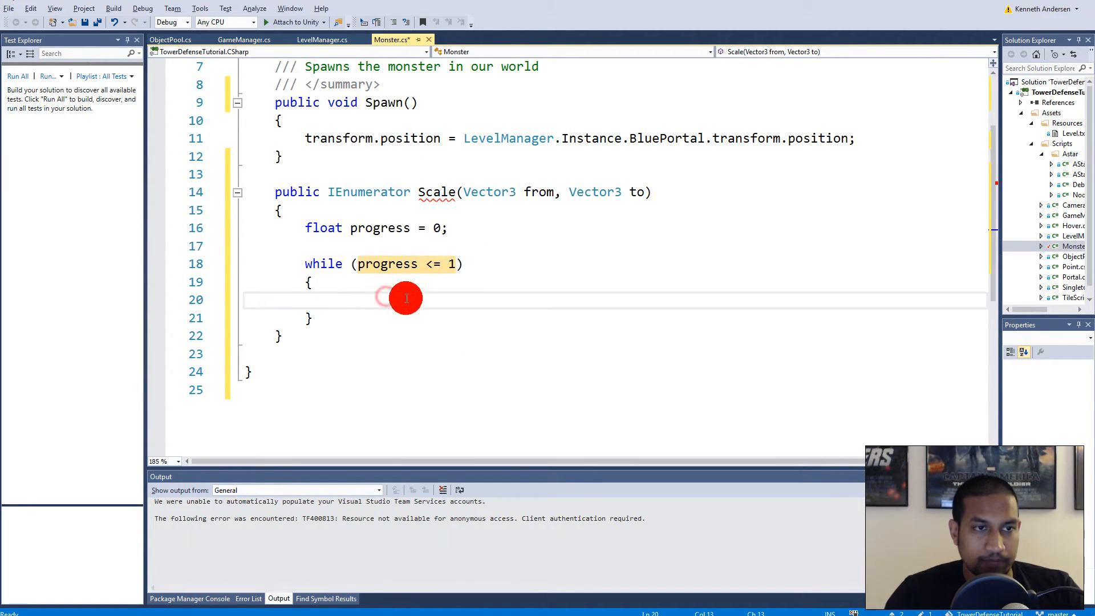
Step: Set transform.localScale = Vector3.Lerp(from, to, progress) inside the loop
type("tran")
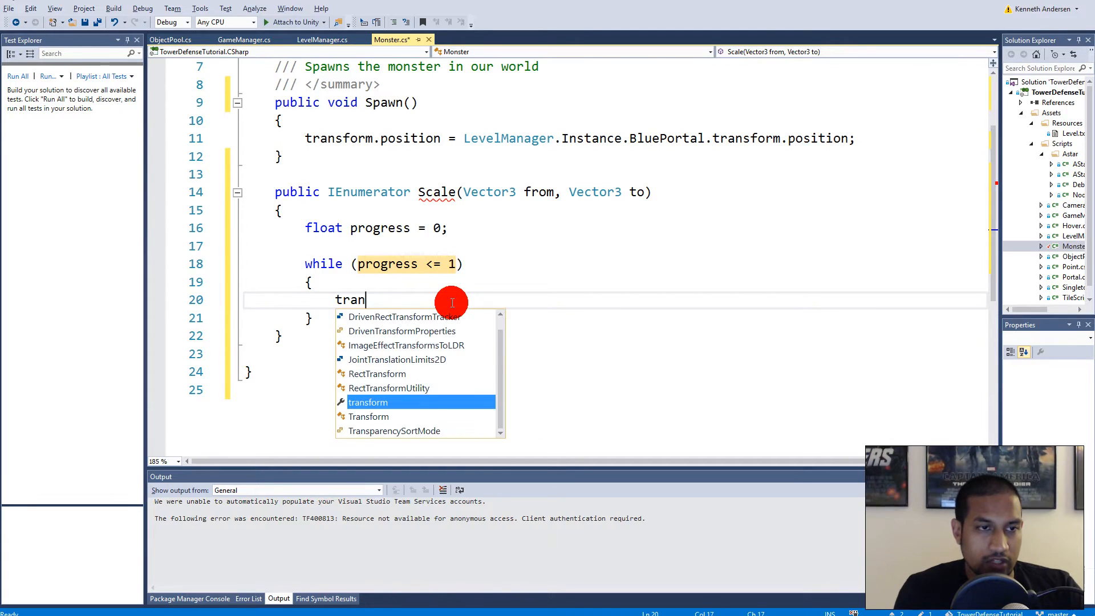
type("sform.localScale =")
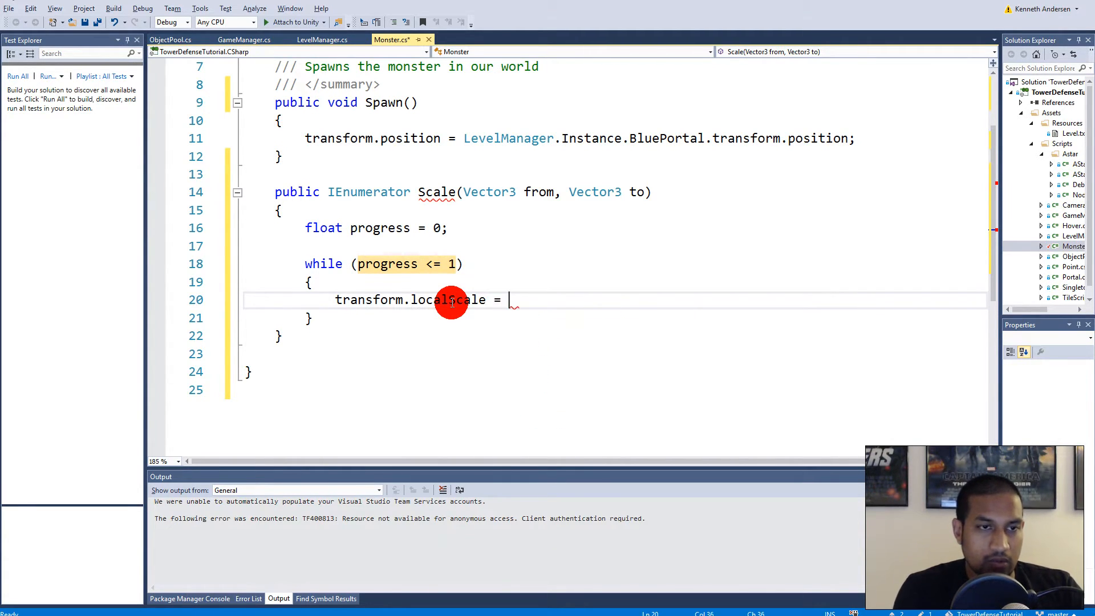
type("Vector3.le")
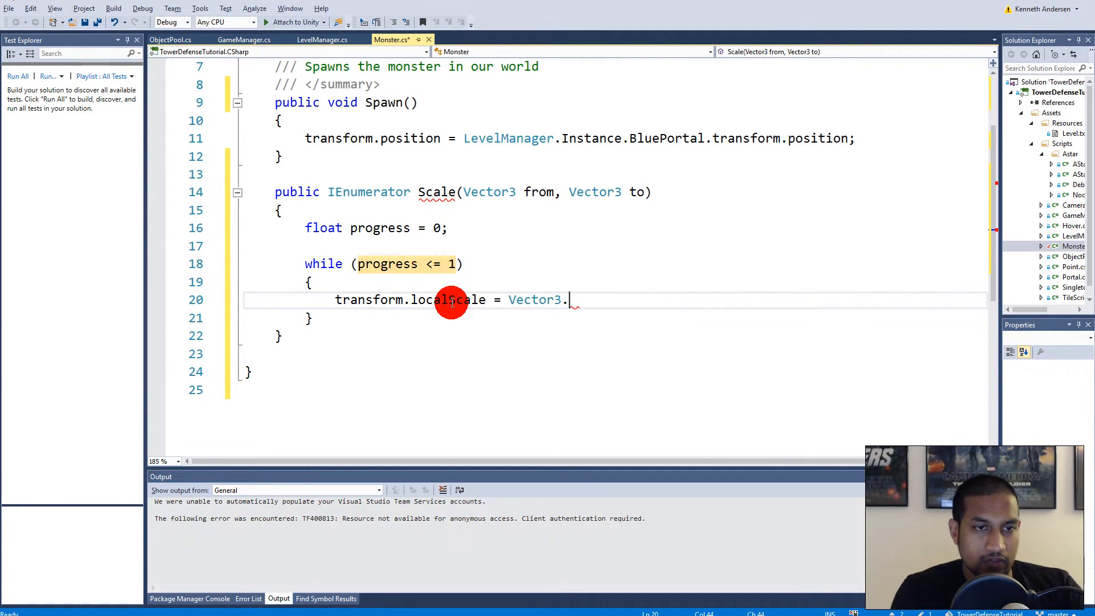
type("Lerp")
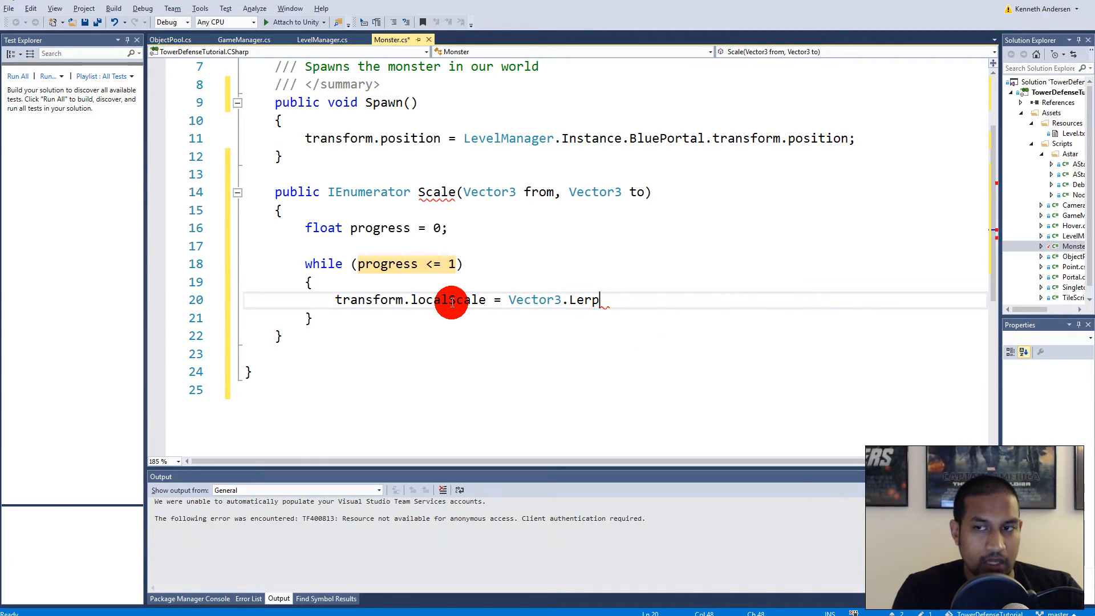
type("(fra")
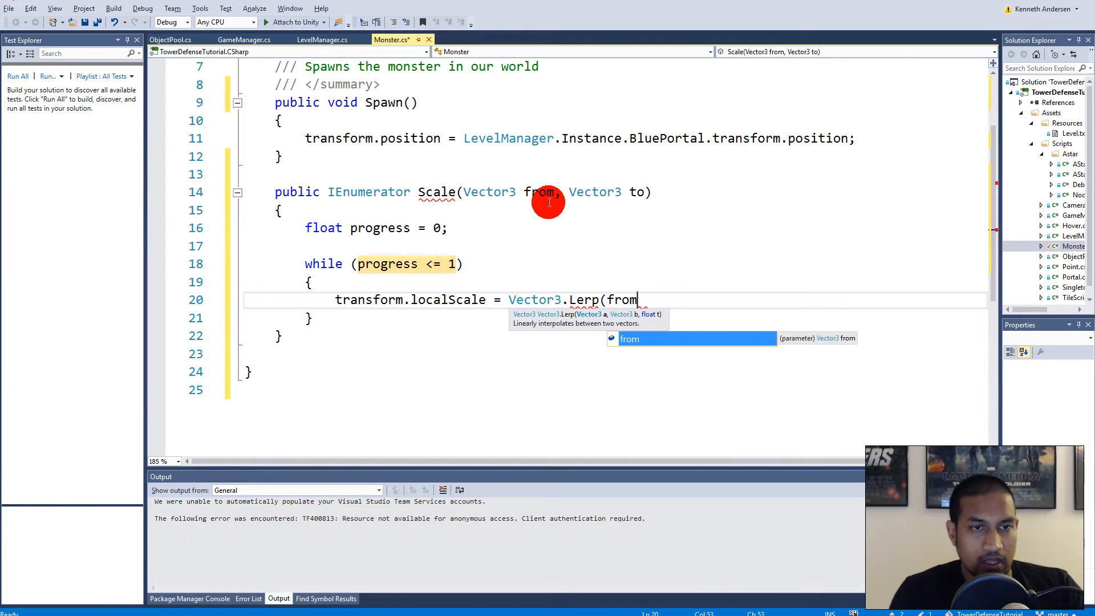
type(",")
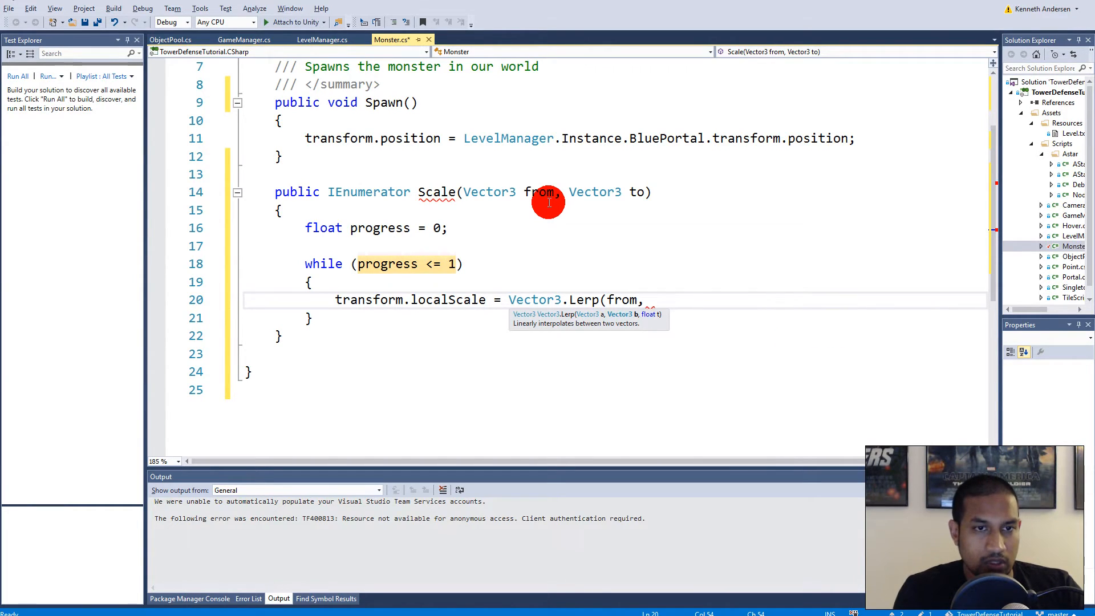
type("to")
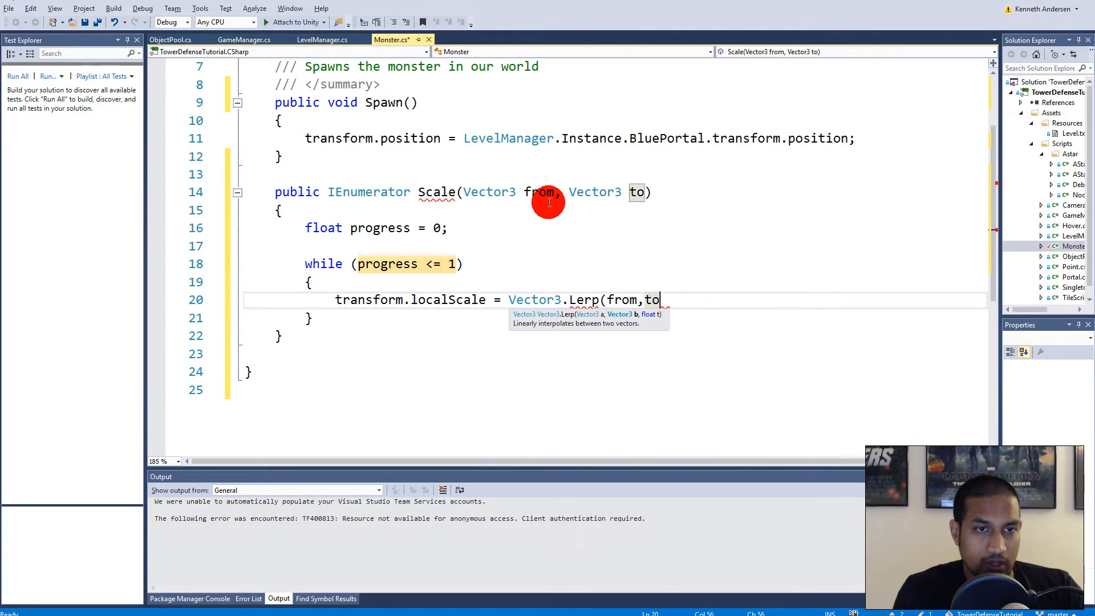
type(",")
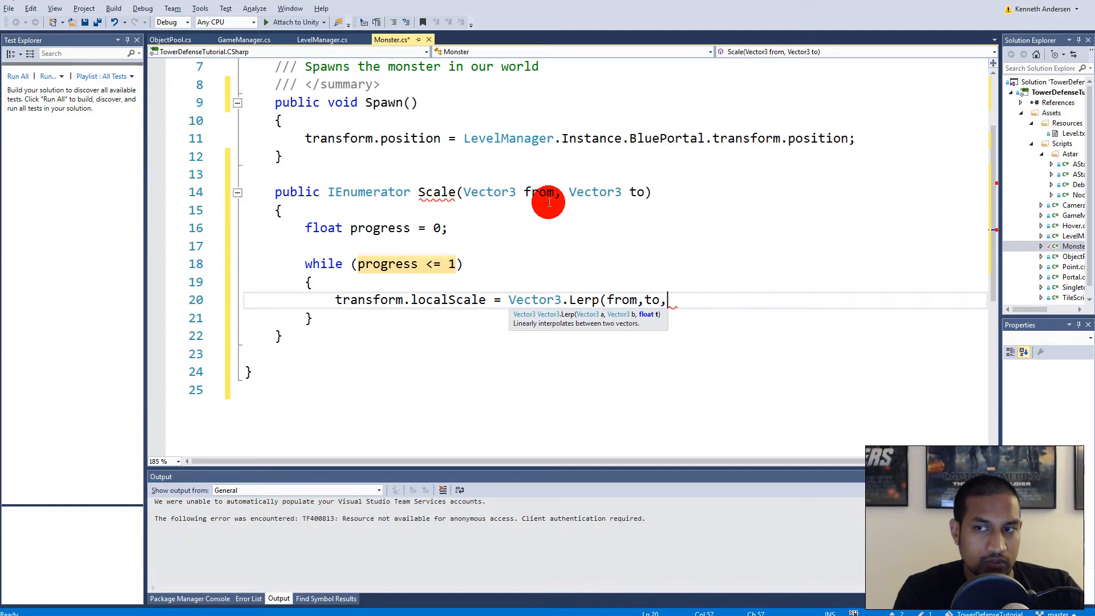
type("progress);")
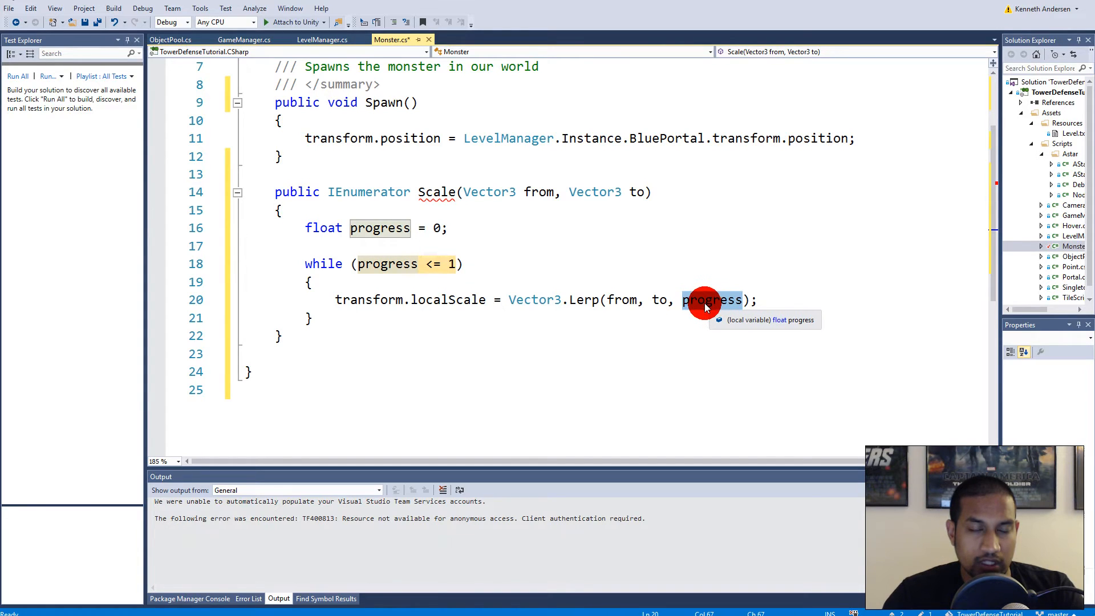
mouse_move(624, 300)
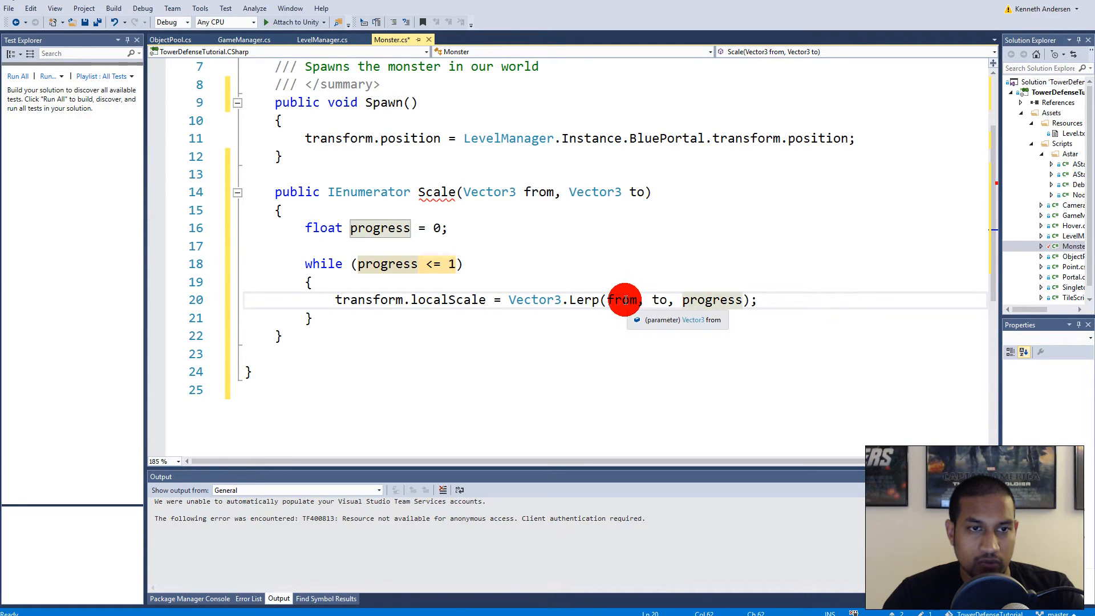
mouse_move(711, 300)
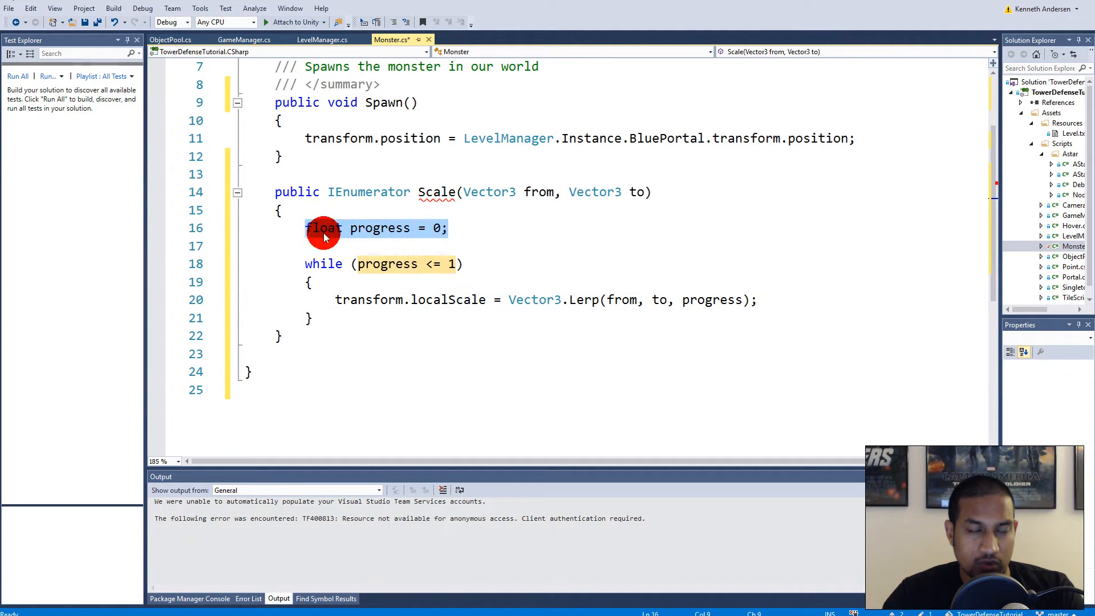
left_click(352, 264)
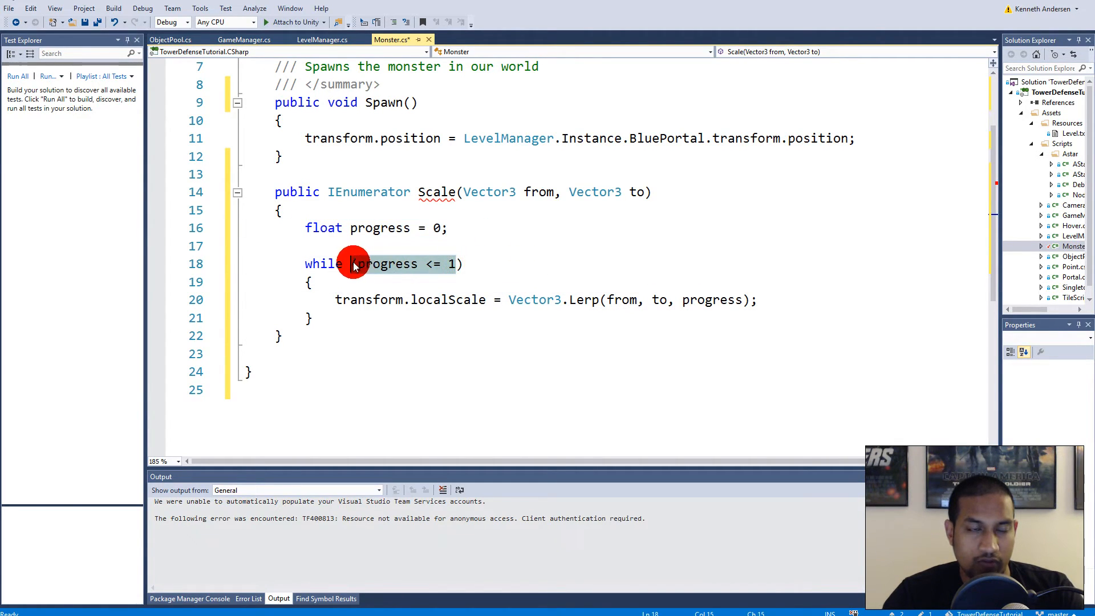
mouse_move(712, 300)
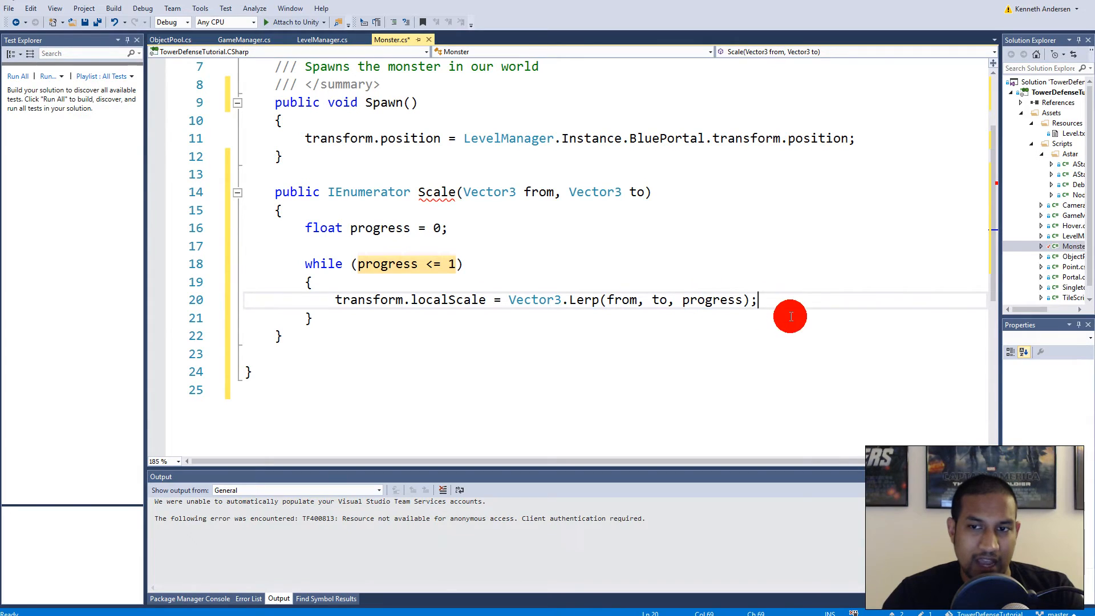
key("Enter")
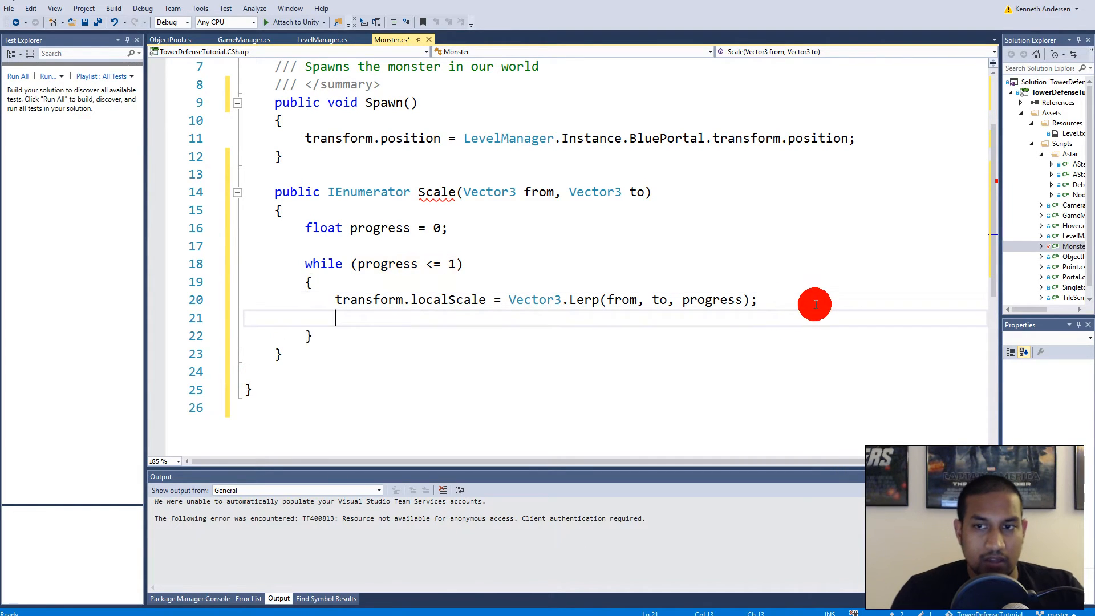
Step: Add progress += Time.deltaTime and yield return null inside the loop
type("progress")
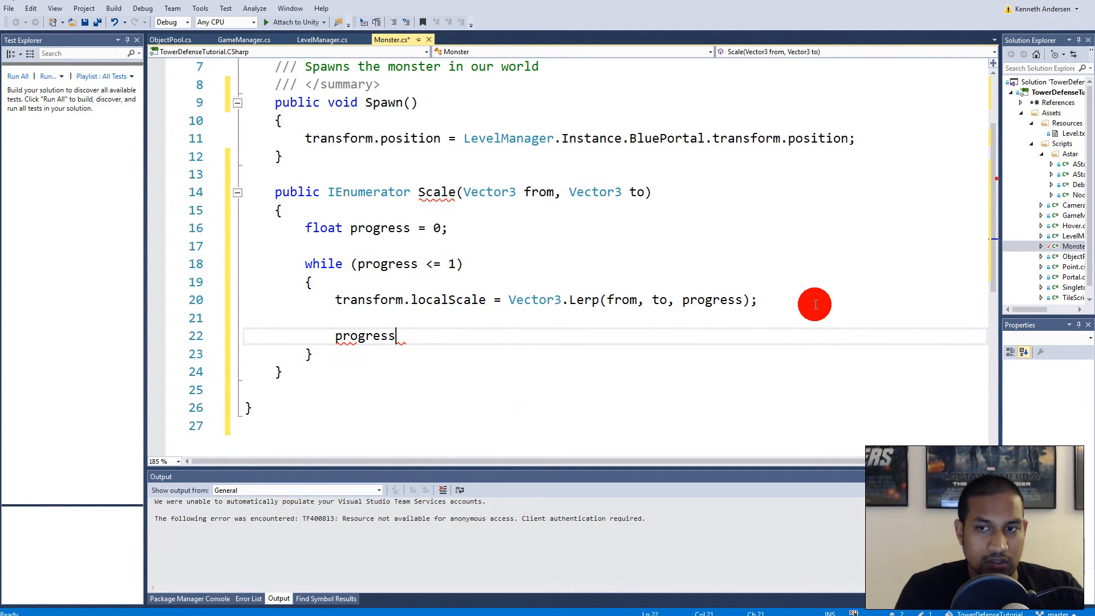
type("+= time.deltaTime;")
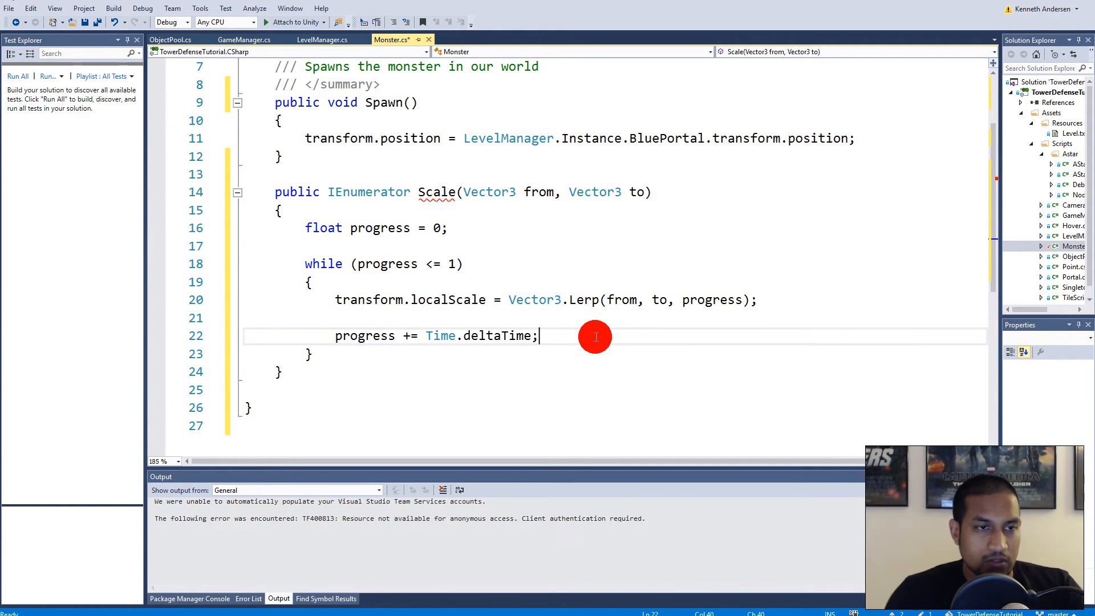
type("yield")
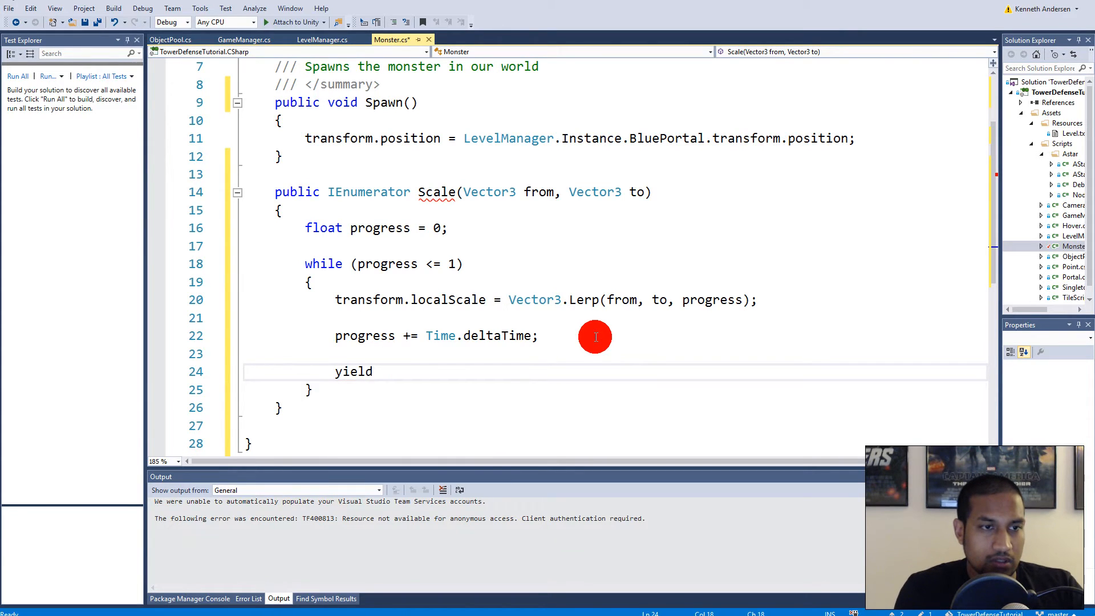
type("return null")
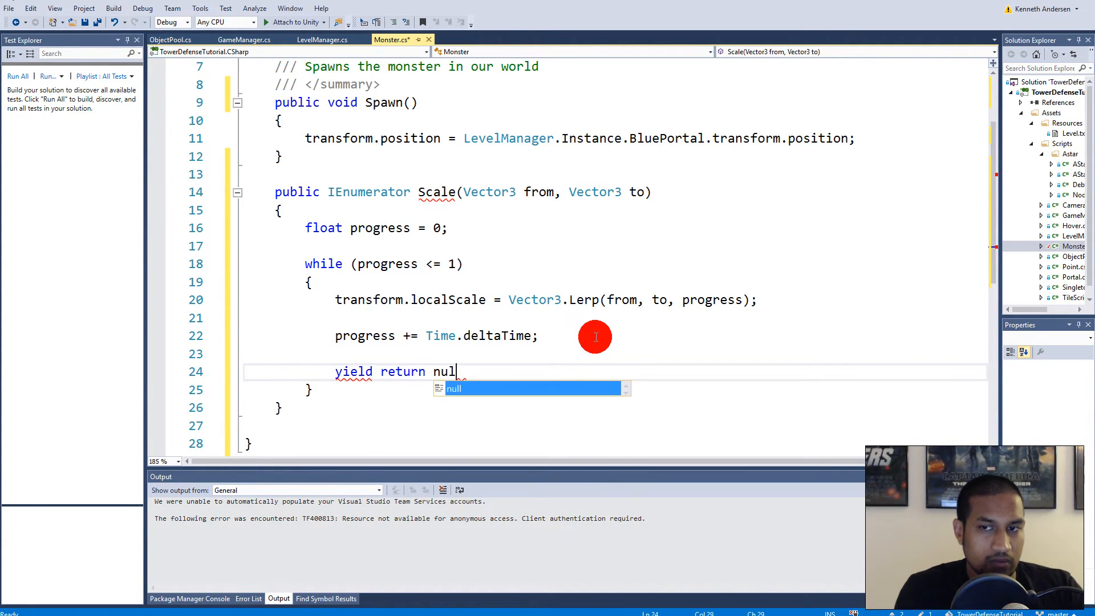
type(";")
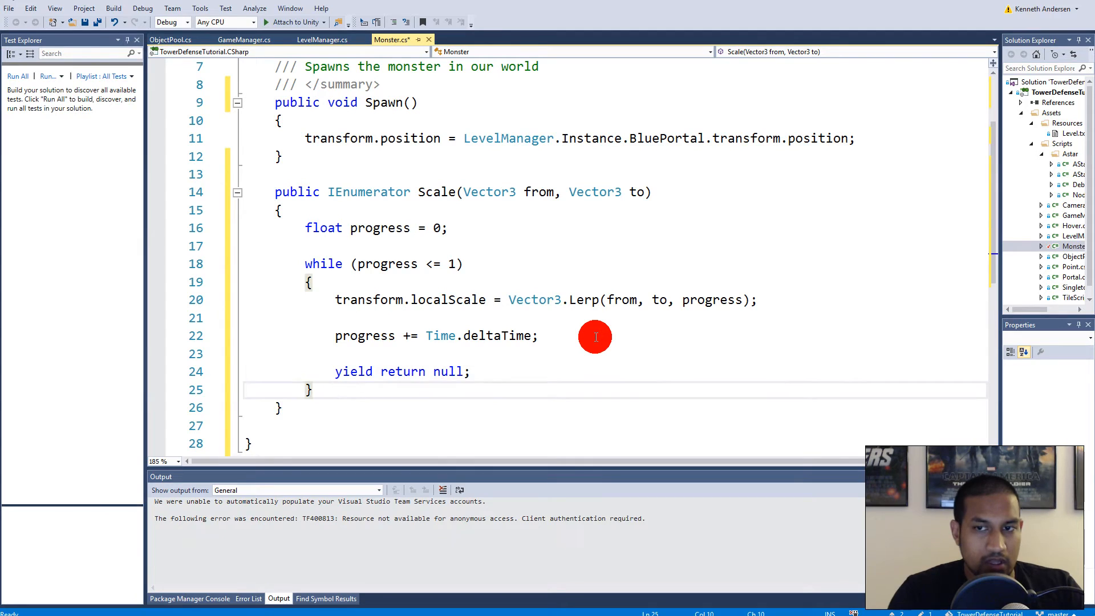
Step: Set transform.localScale = to after the loop ends
type("transform.localEulerAngles")
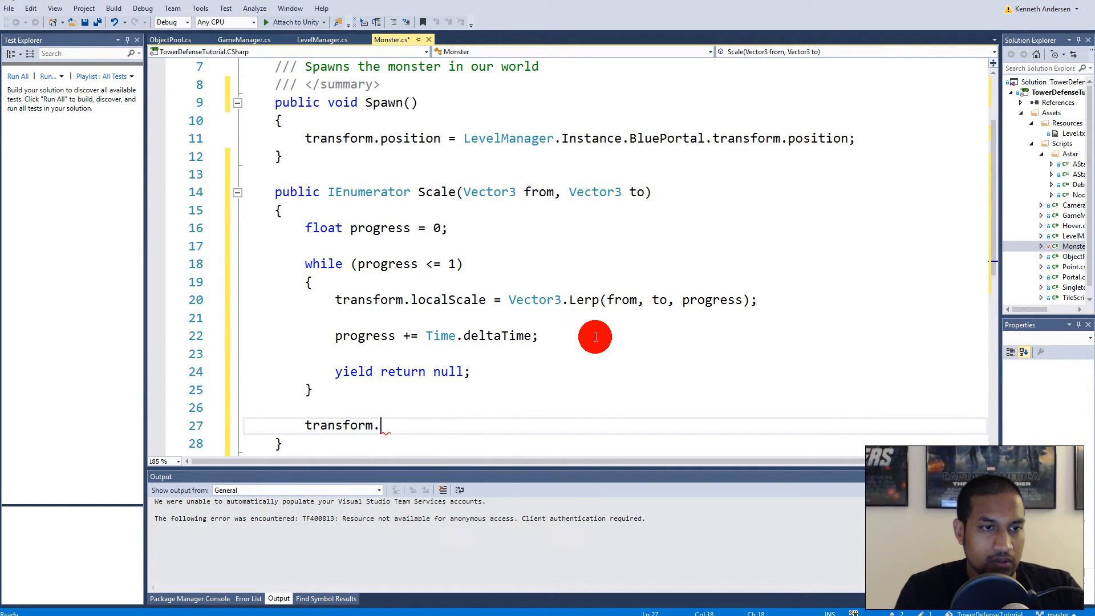
type("localScale =")
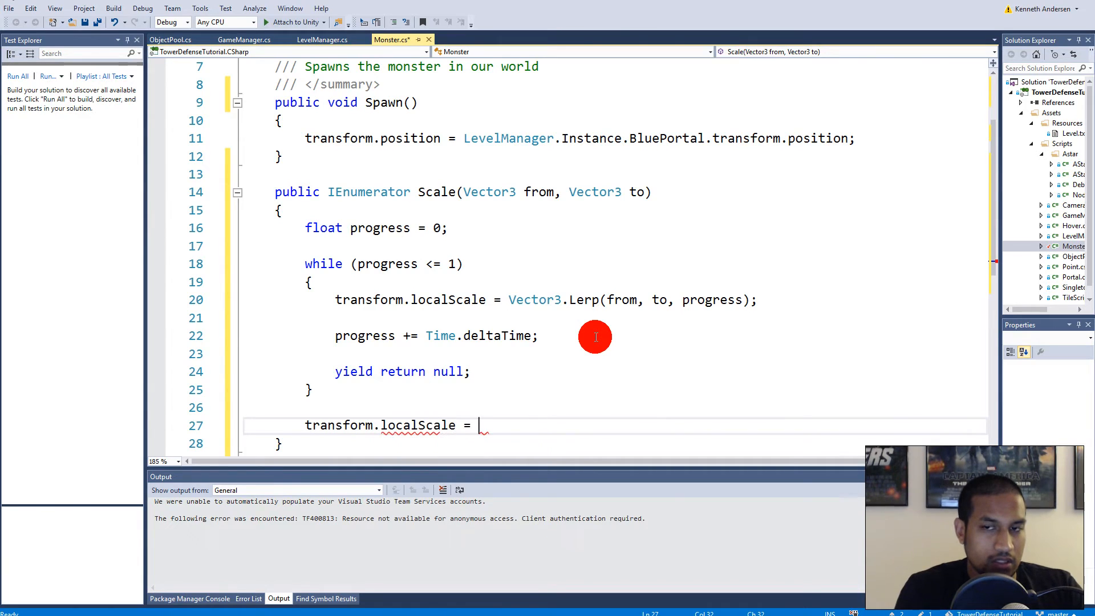
type("to;")
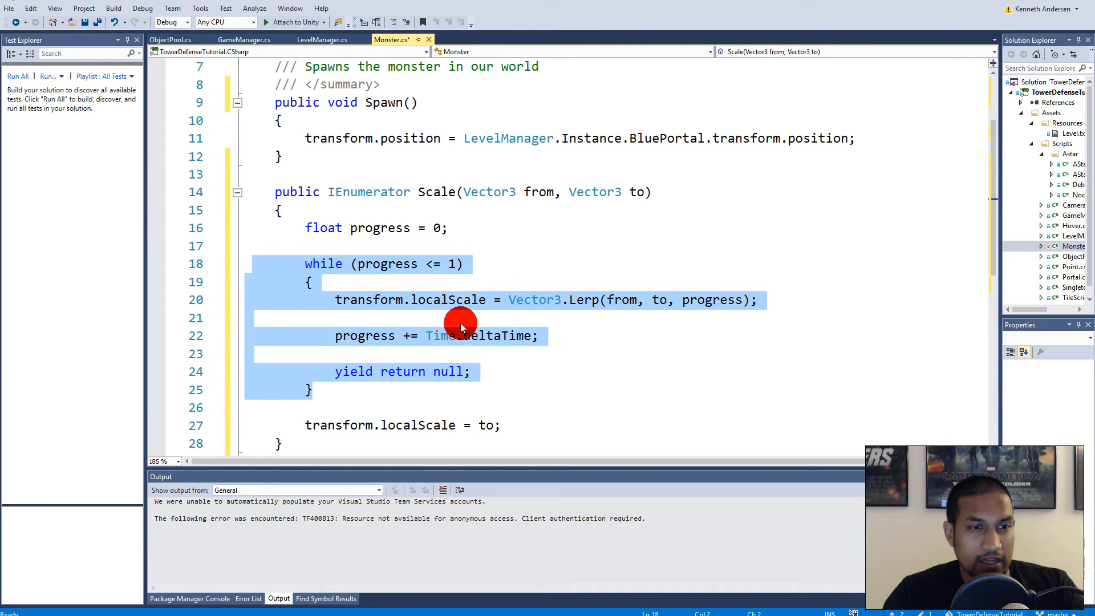
left_click(454, 264)
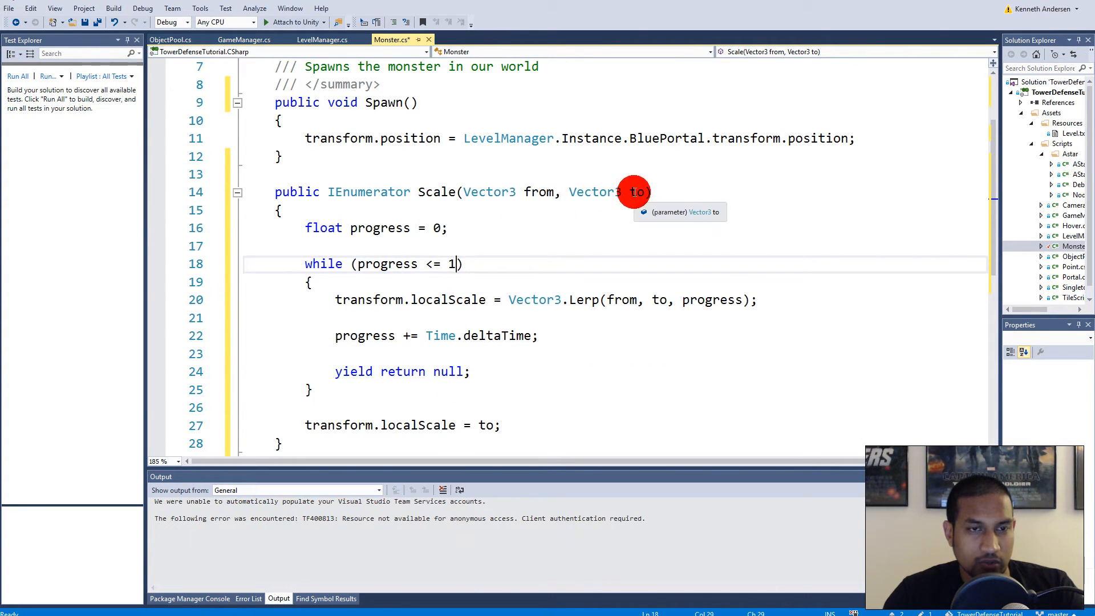
mouse_move(627, 241)
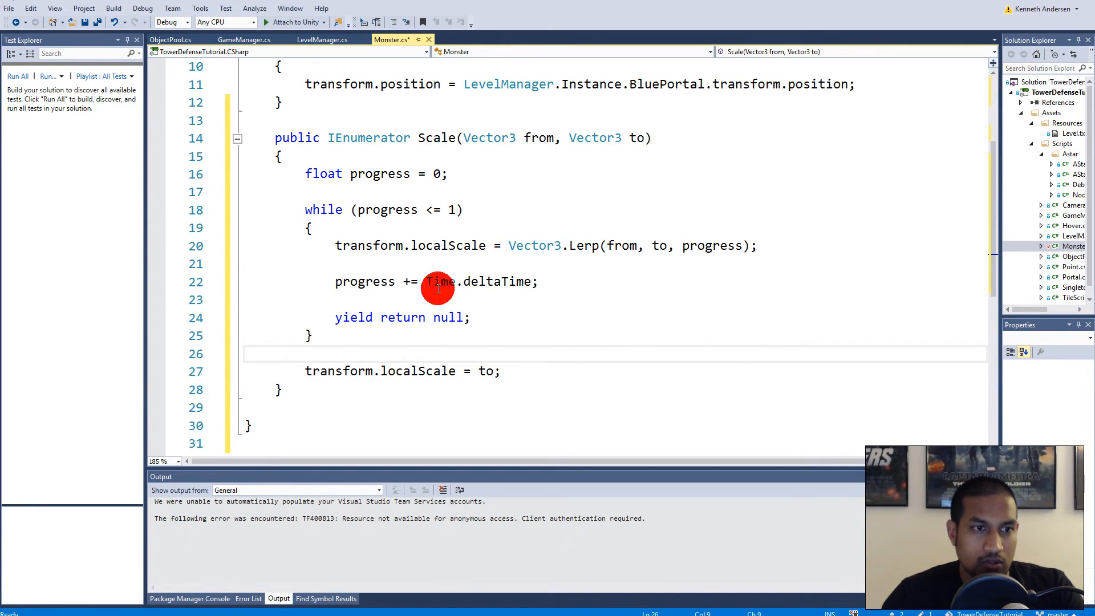
mouse_move(649, 342)
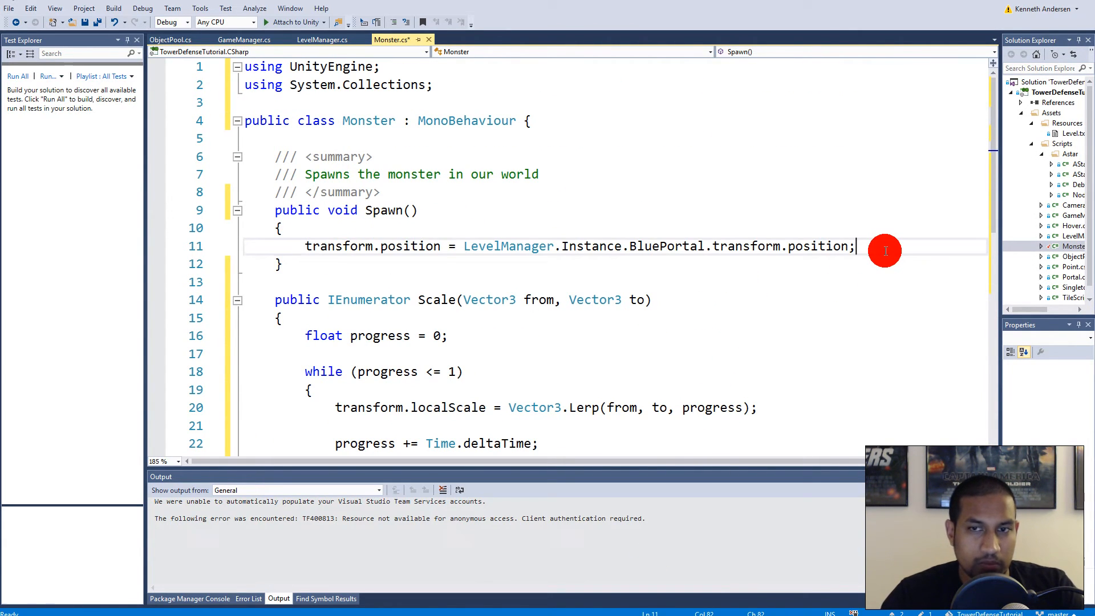
Step: In Spawn, call StartCoroutine(Scale(...)) with a first vector new Vector3(0.1f, 0.1f)
type("startc")
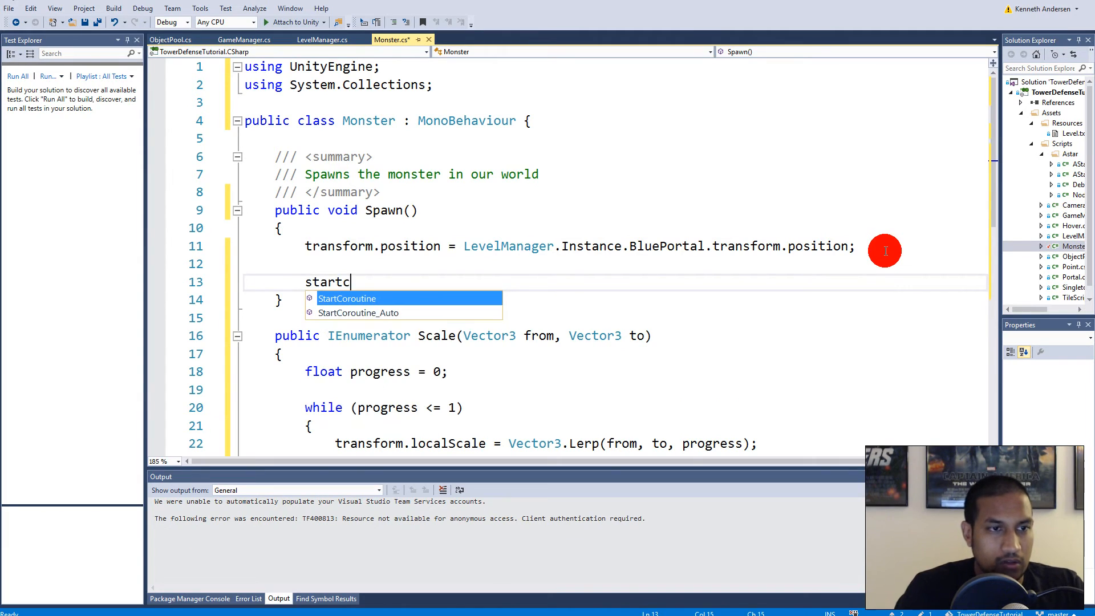
key("Tab")
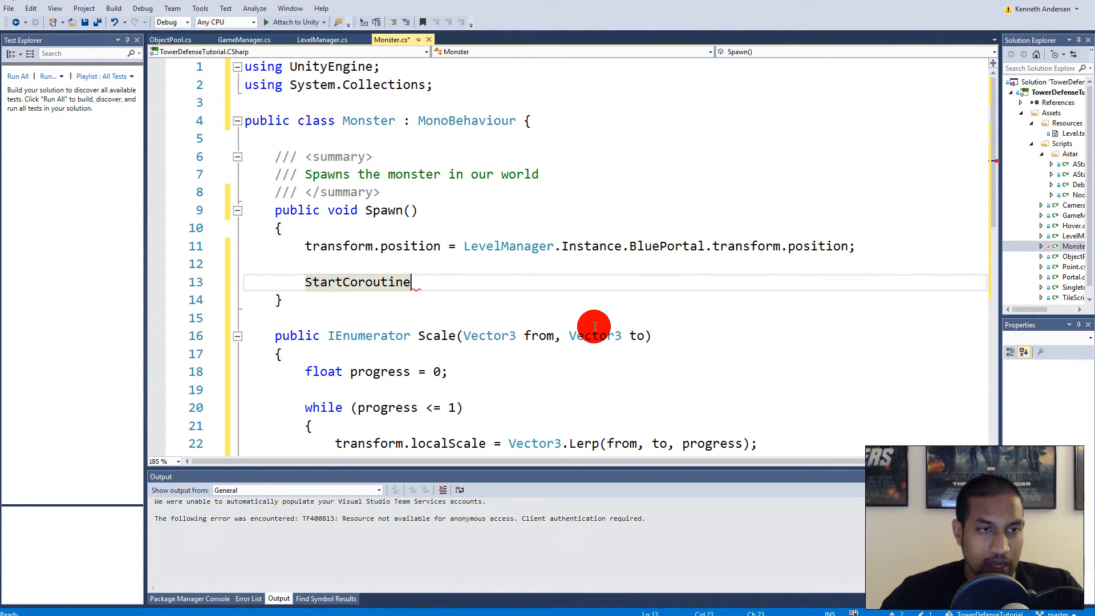
scroll("down", 3)
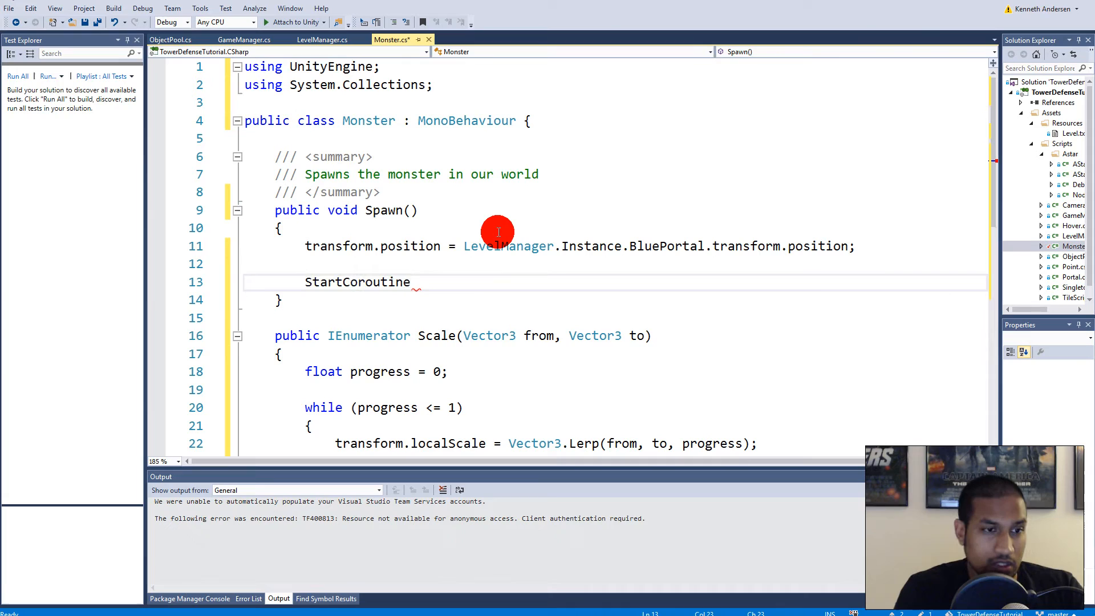
type("(Scale")
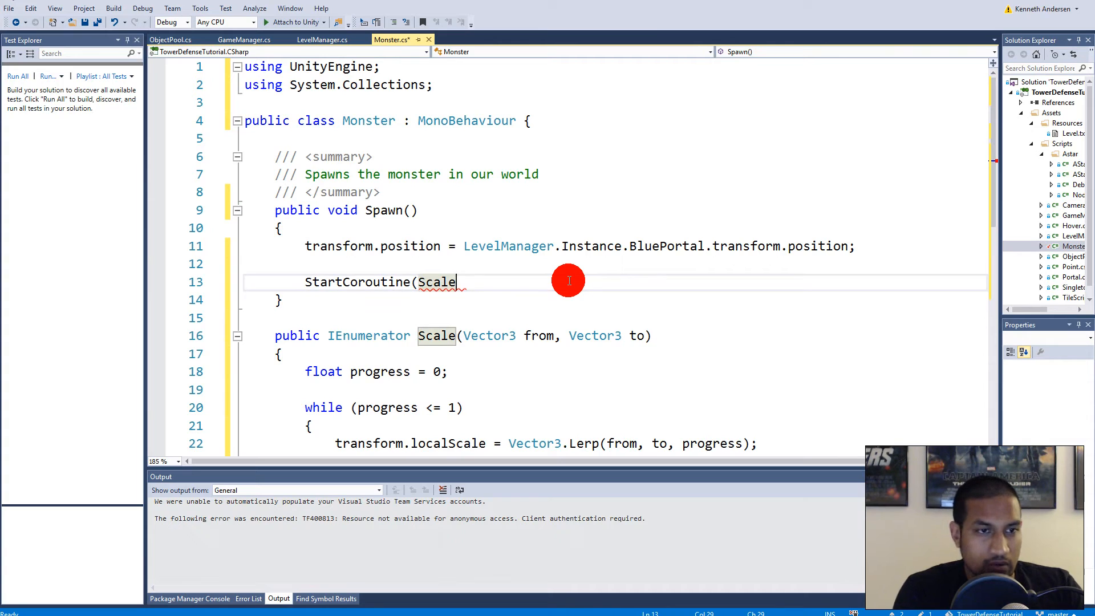
type("(")
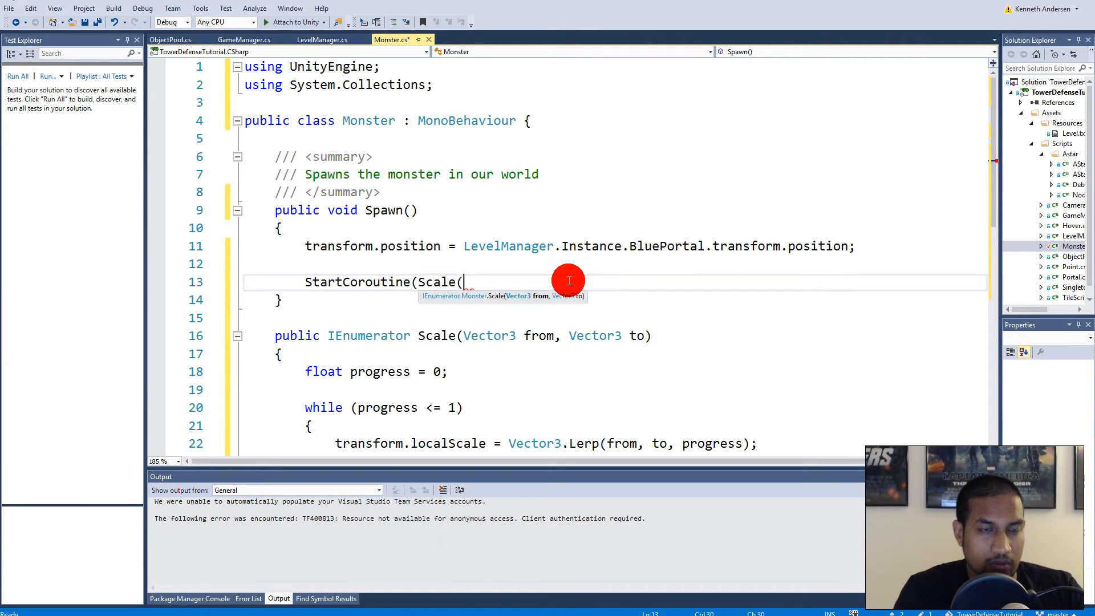
type("new vec")
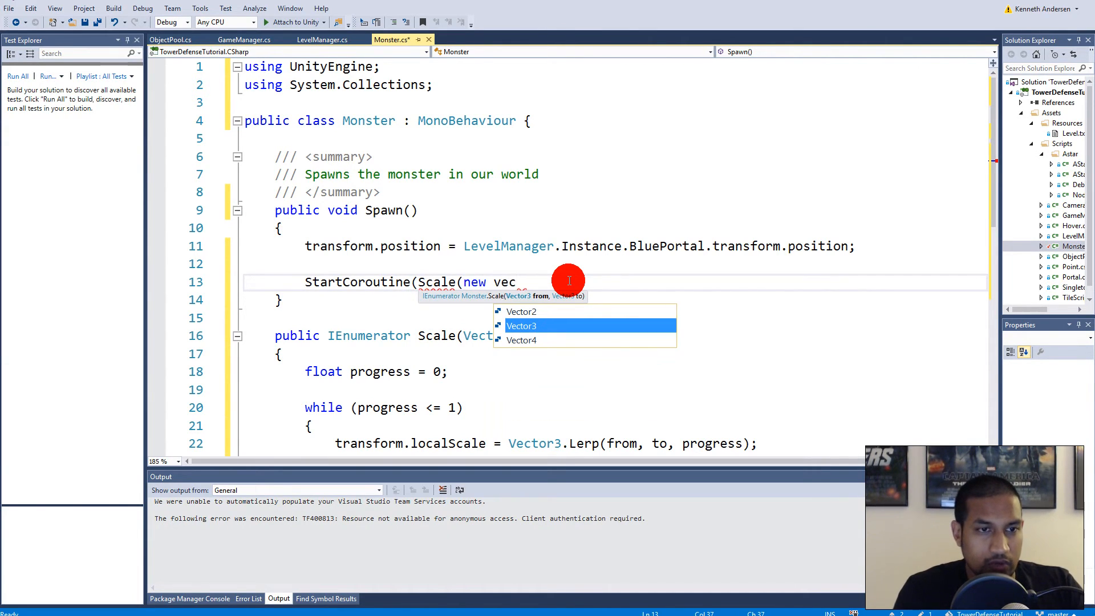
type("Vector3(0")
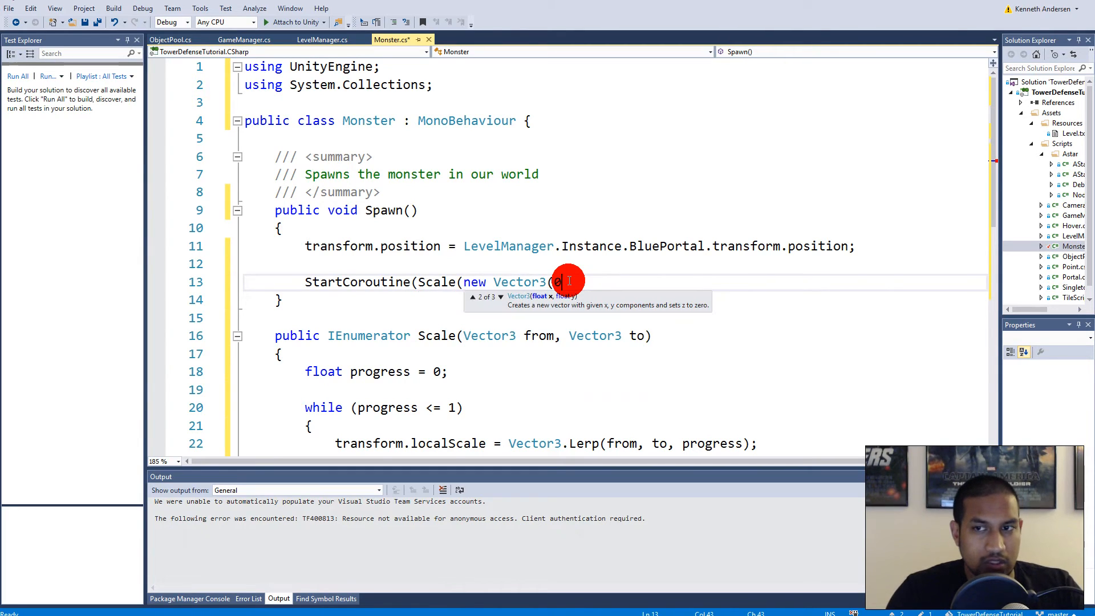
type(".1f,")
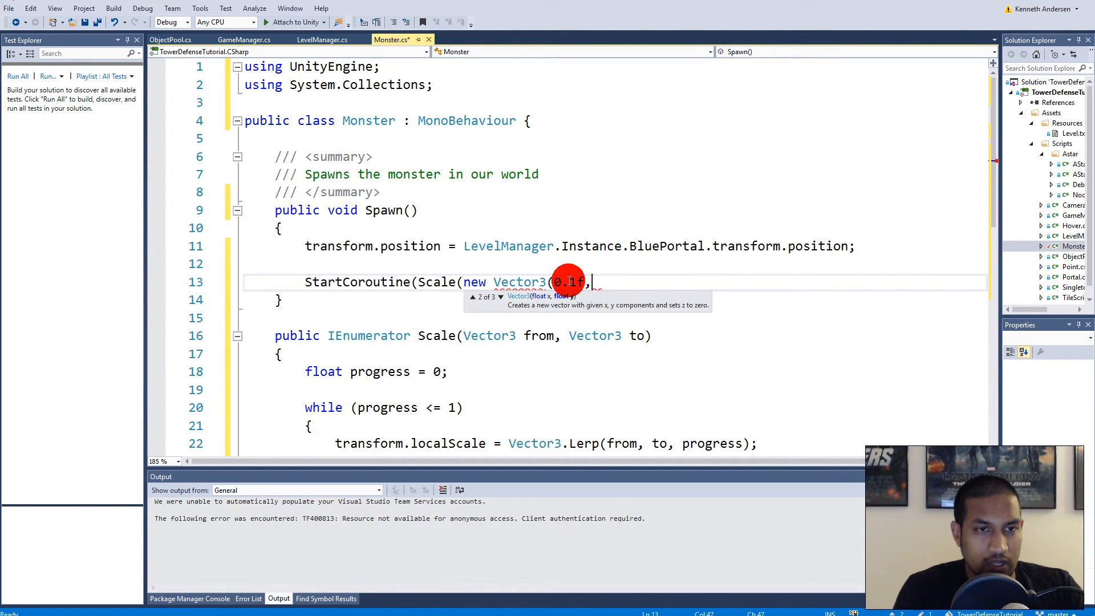
type(",0.1f")
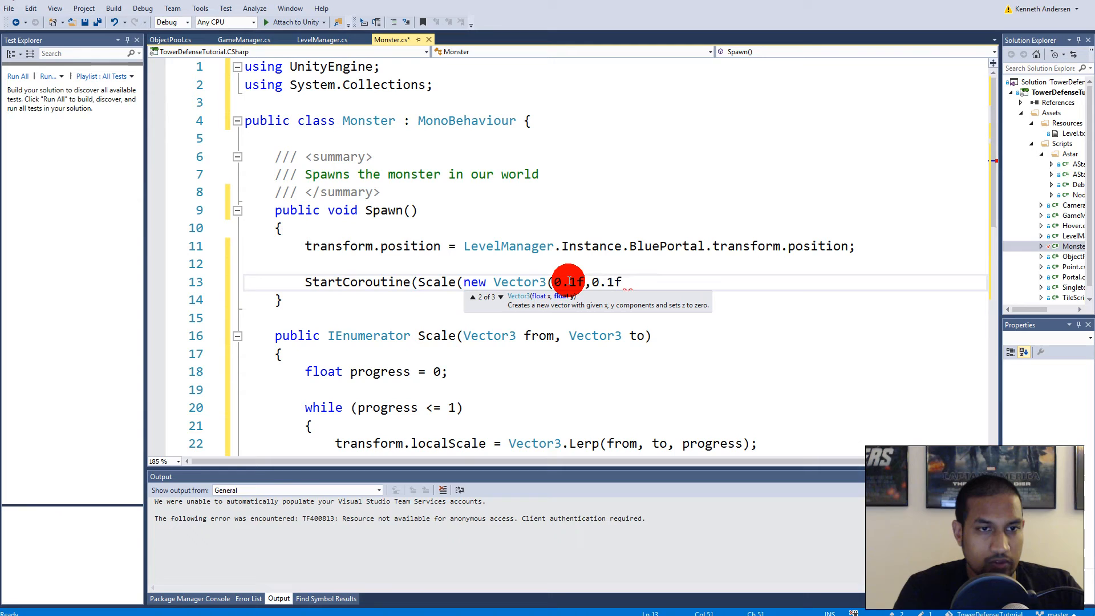
type(")")
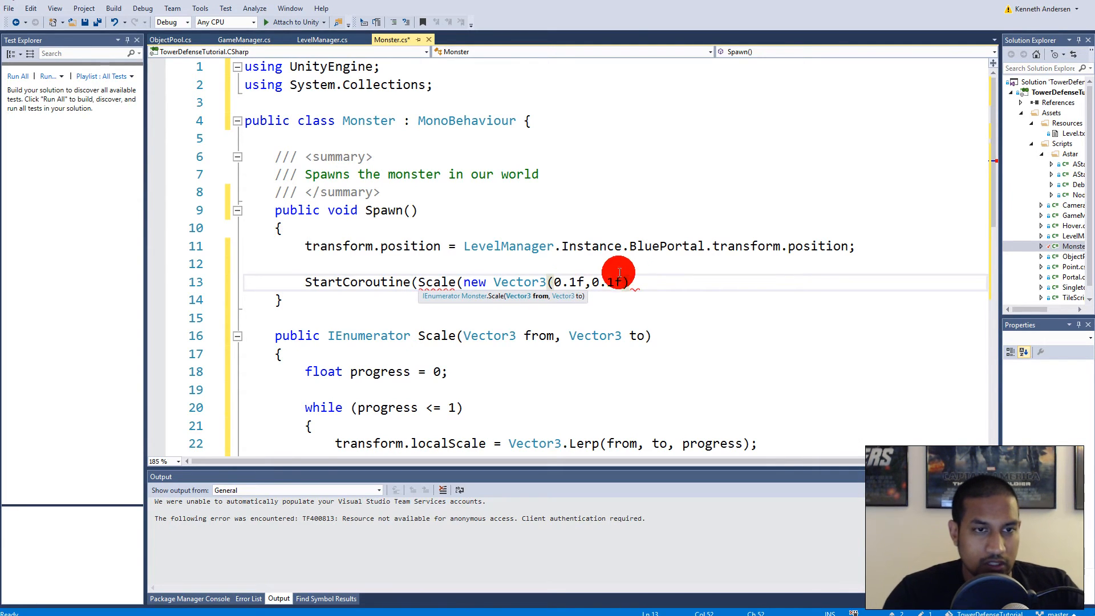
Step: Complete the call with the target vector new Vector3(1, 1) and close the statement
double_click(518, 282)
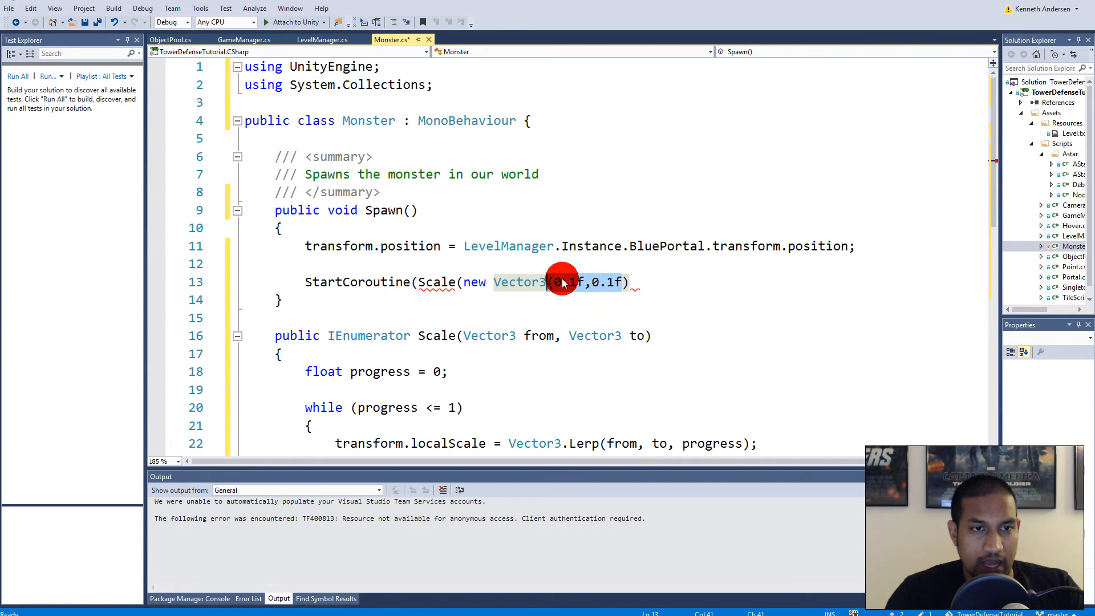
left_click(645, 282)
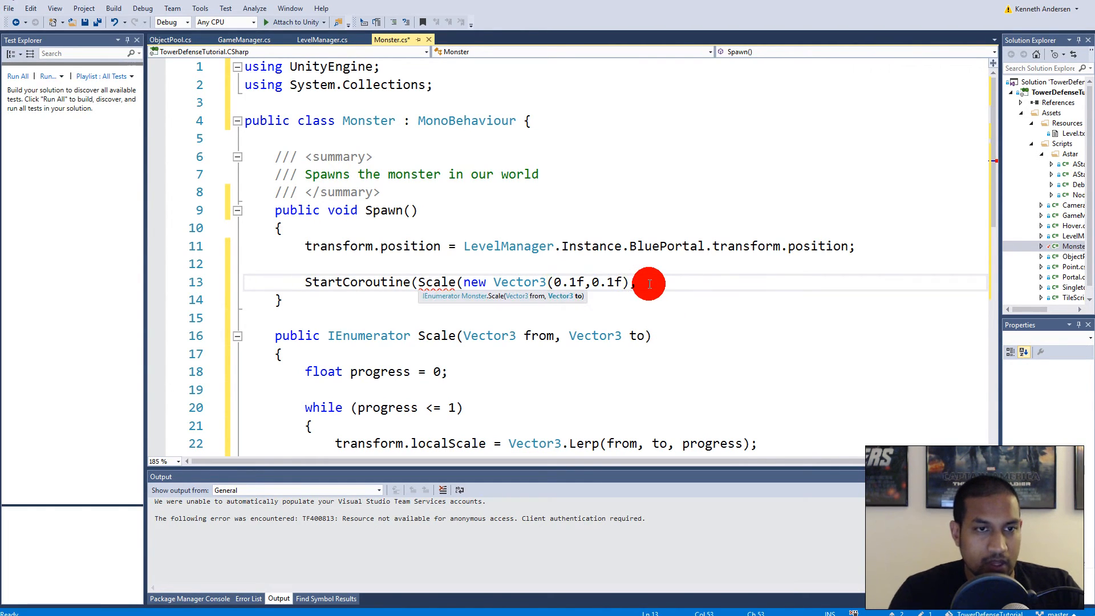
type("new Vector3(")
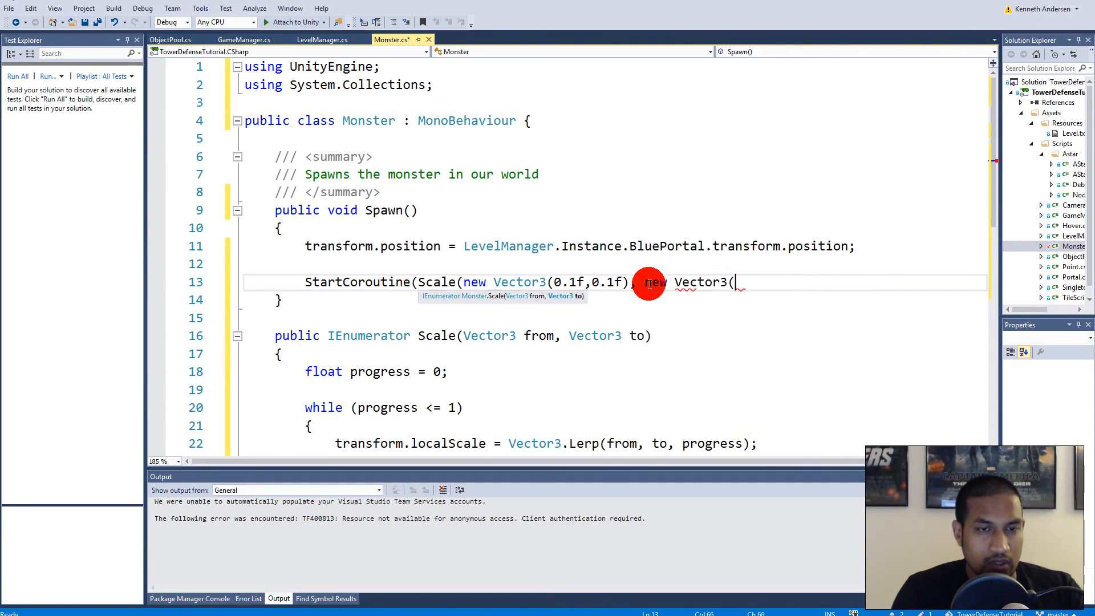
type("1, 1));")
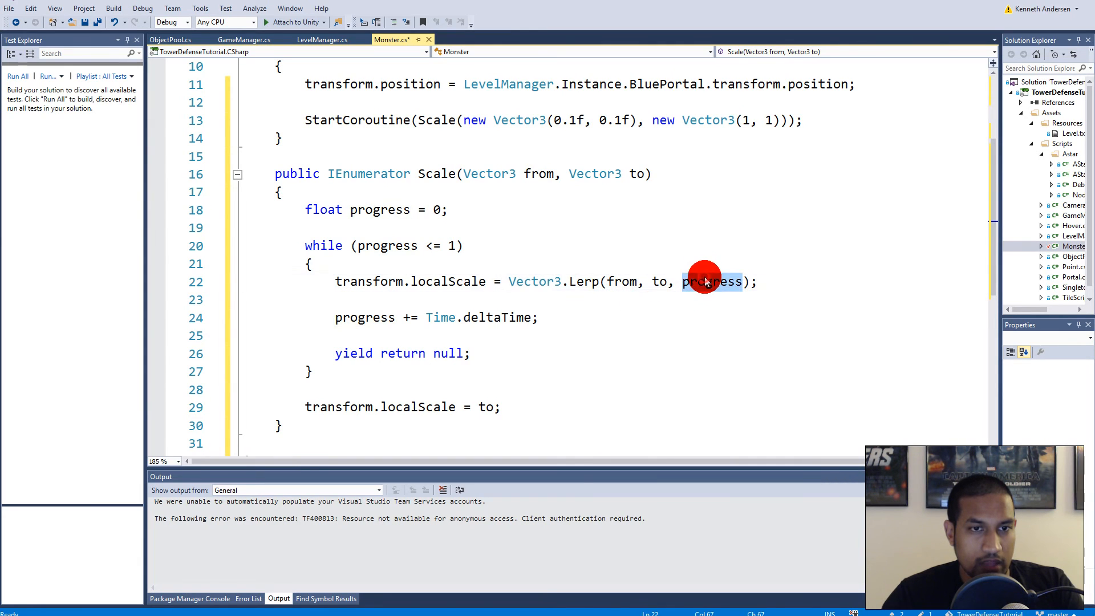
Step: Save Monster.cs and switch back to the Unity editor
left_click(430, 317)
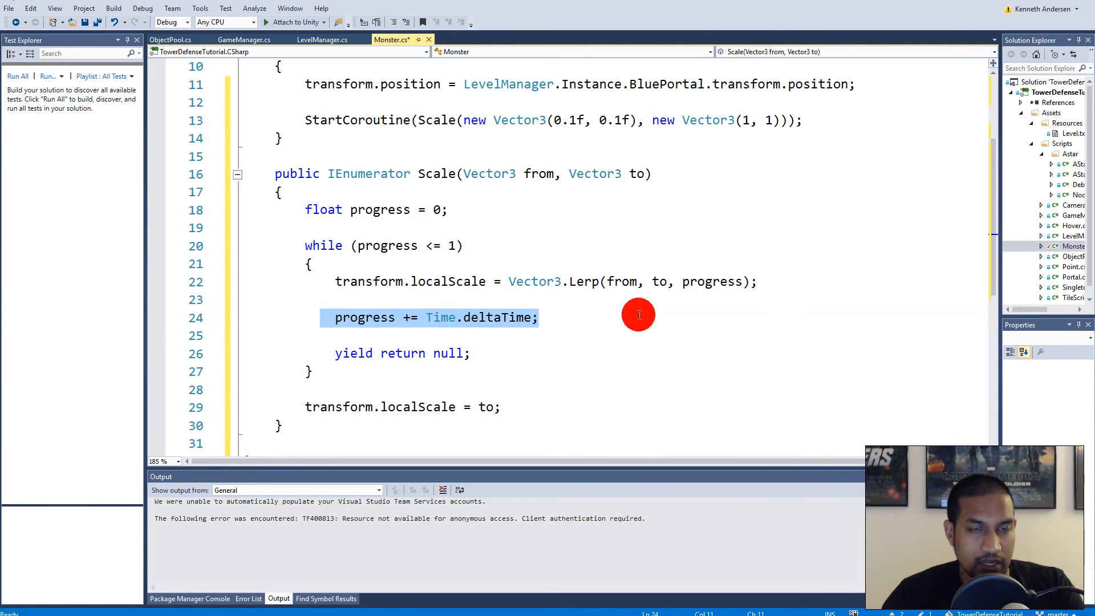
mouse_move(603, 282)
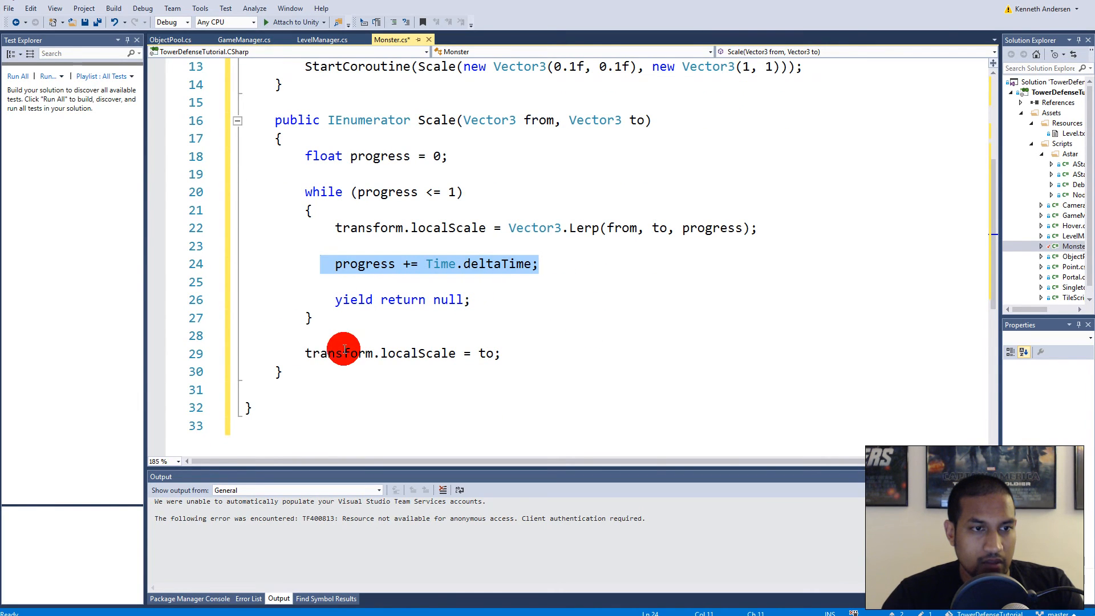
left_click(387, 352)
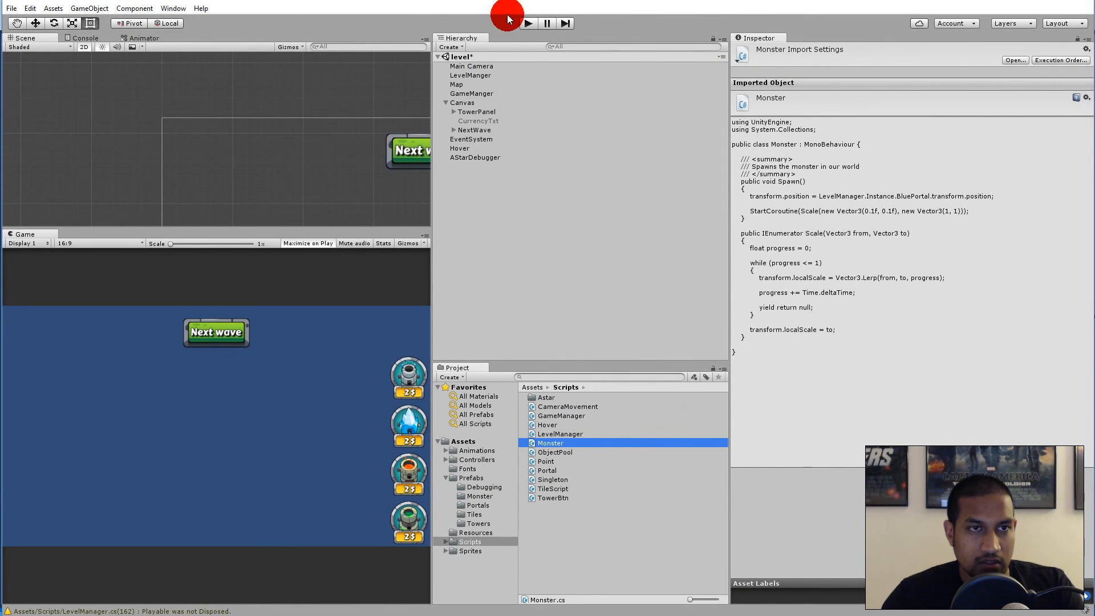
Step: Play the game so monsters emerge small from the portal and grow to full size
left_click(528, 23)
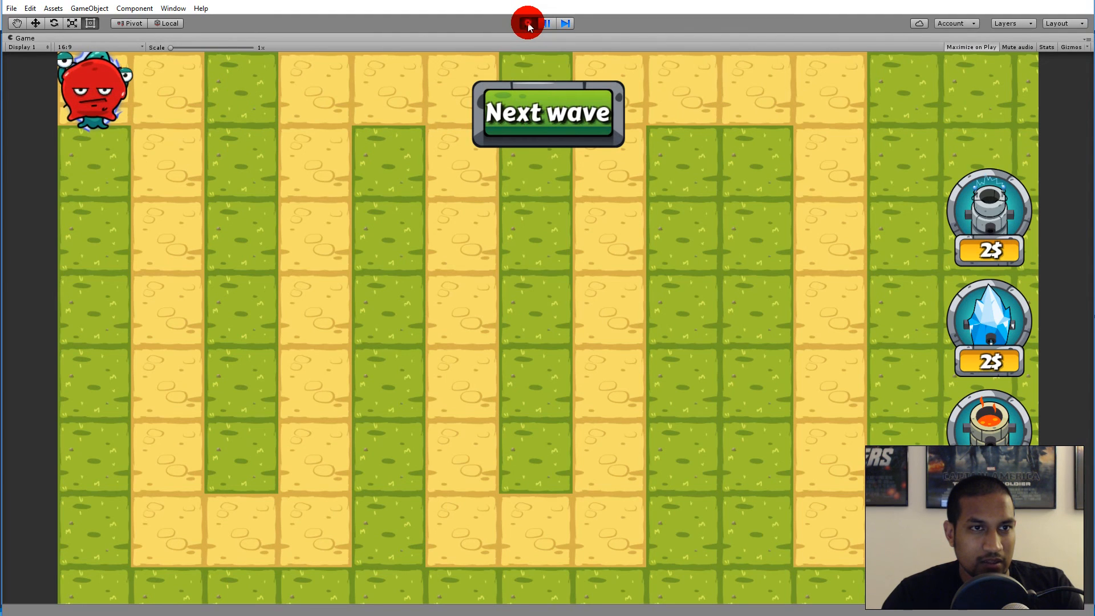
left_click(527, 23)
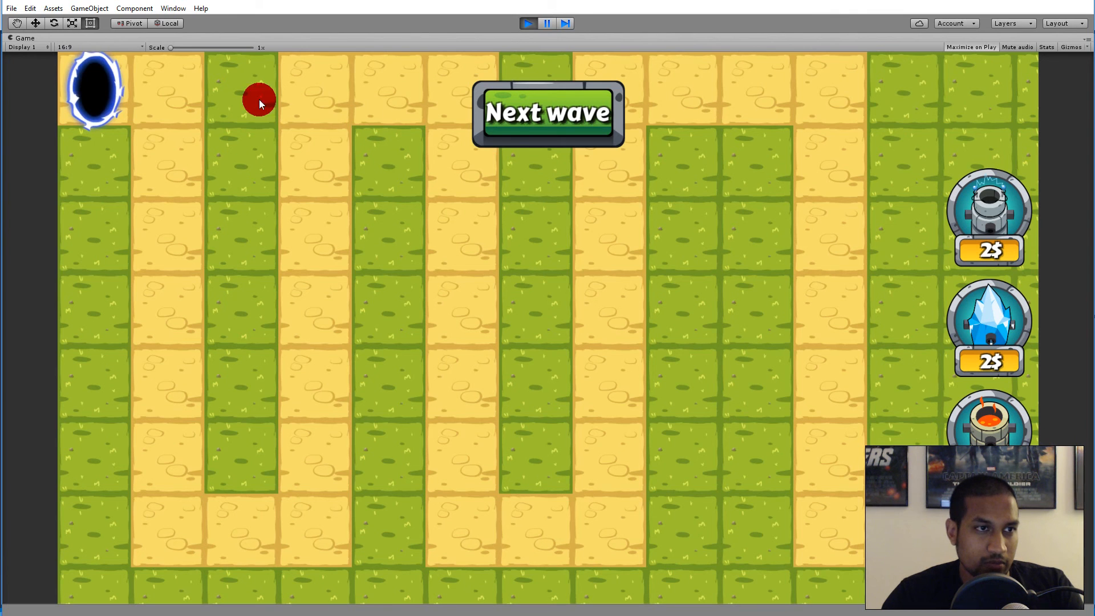